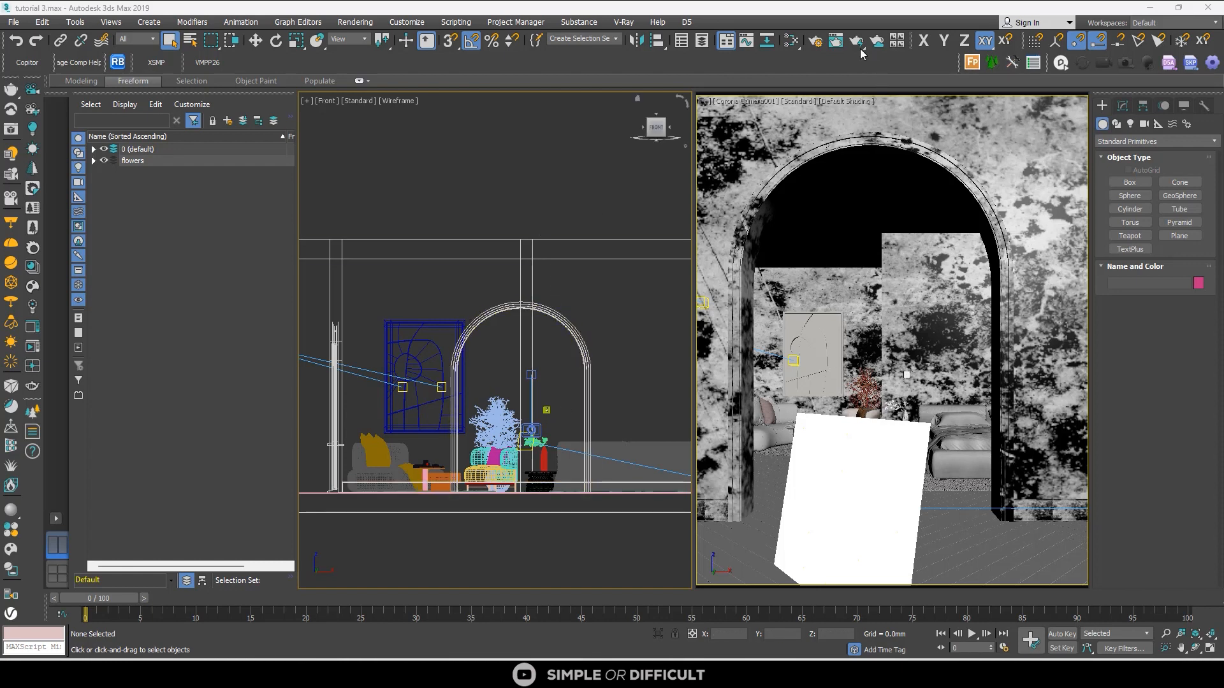
# Open Render Setup on the Corona Scene page showing the Denoising options.
pyautogui.click(858, 40)
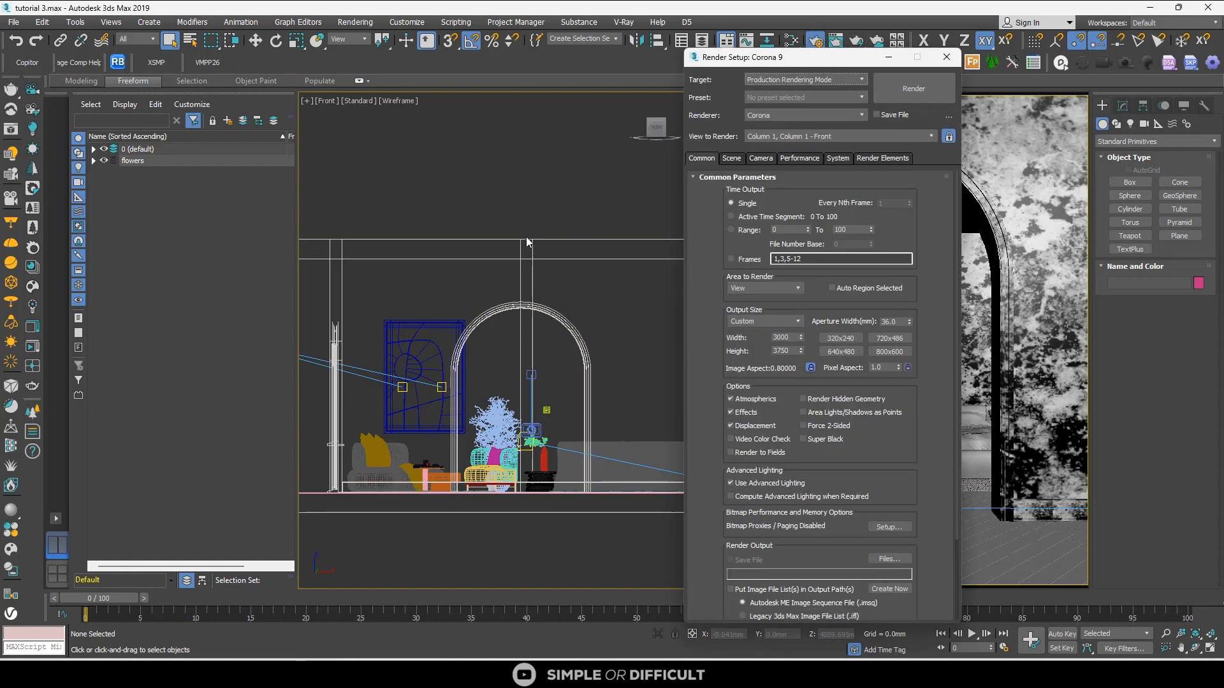
pyautogui.click(731, 158)
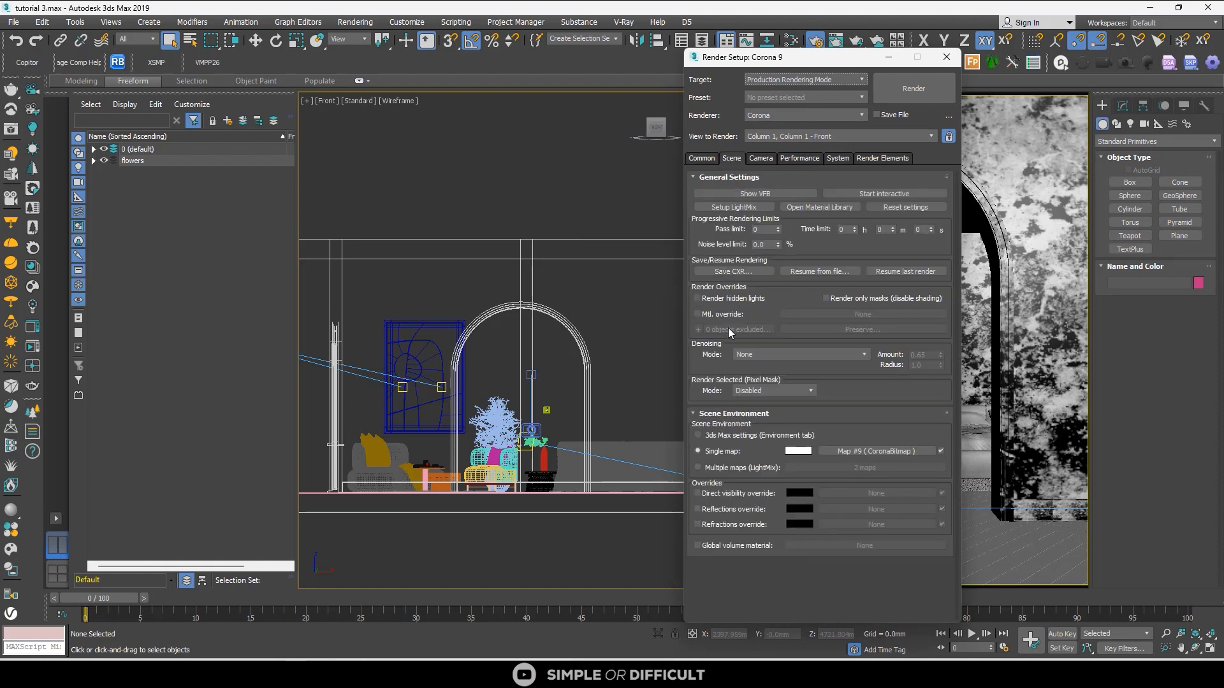
pyautogui.moveTo(738, 357)
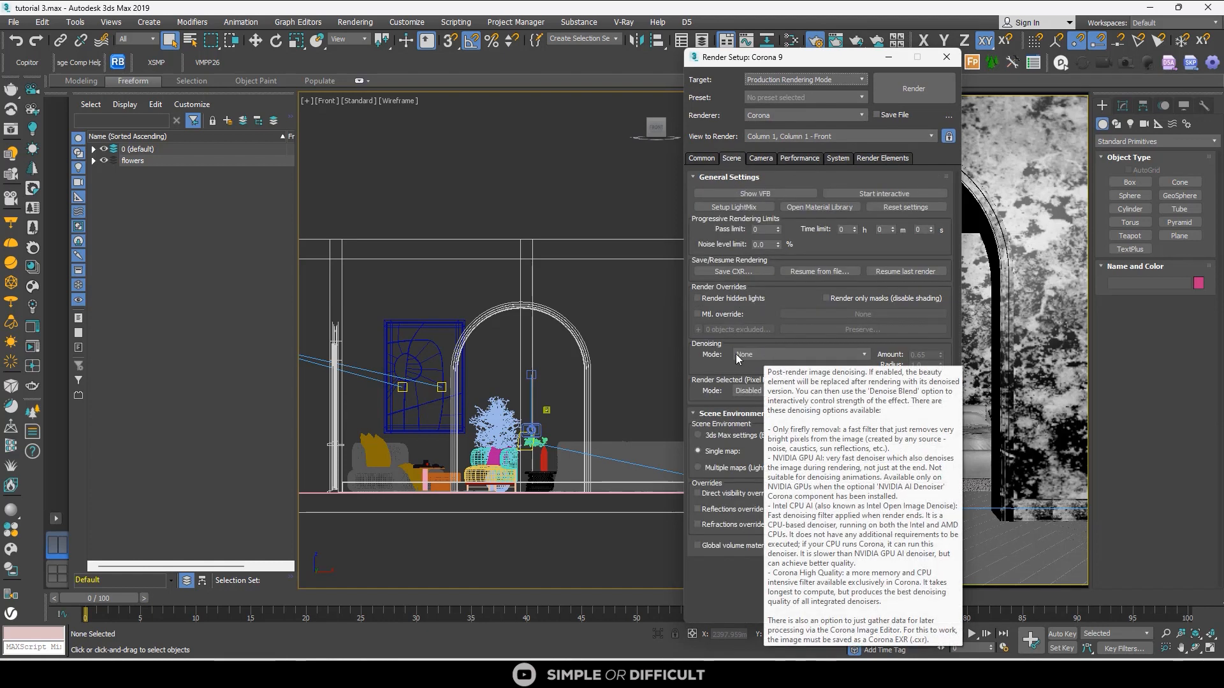
pyautogui.moveTo(754, 370)
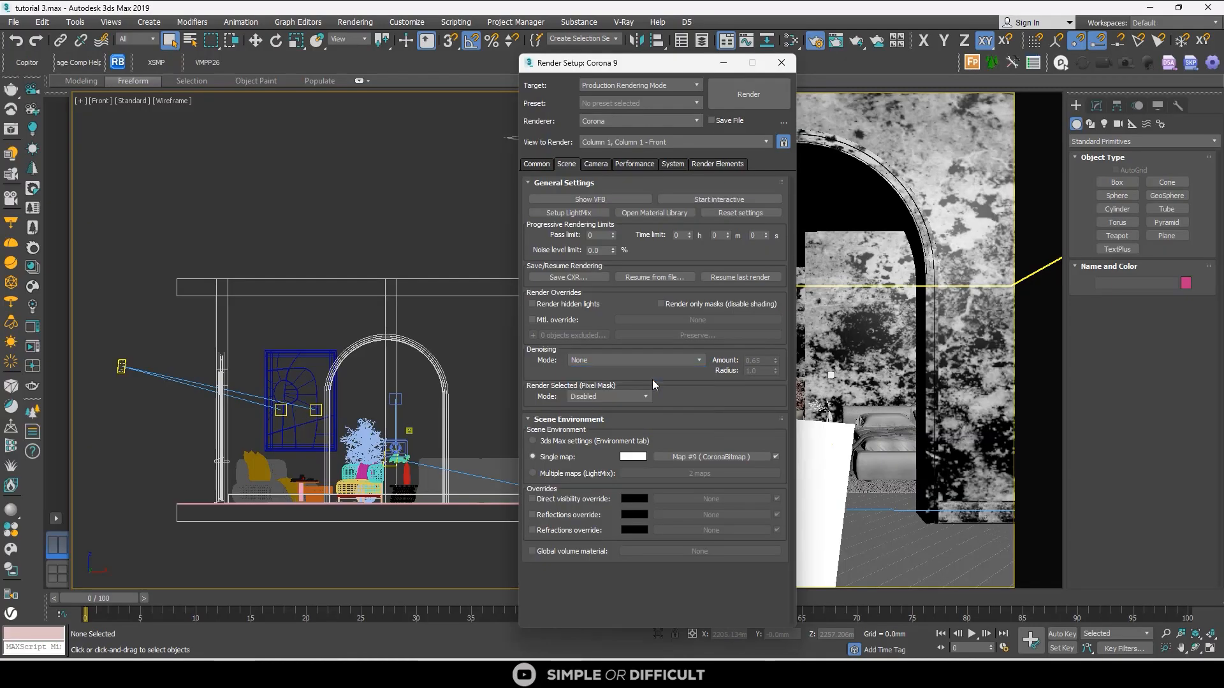
# Set denoising to Only firefly removal, render the bedroom, and inspect the VFB Post tab.
pyautogui.click(635, 360)
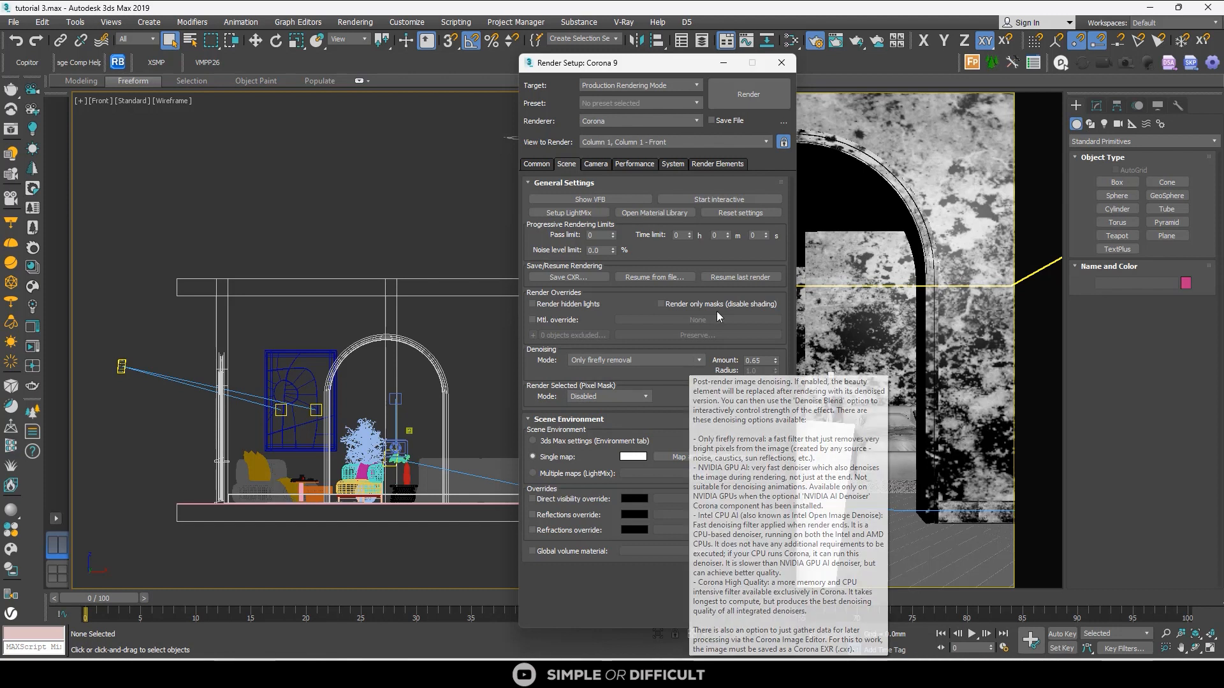
pyautogui.click(748, 94)
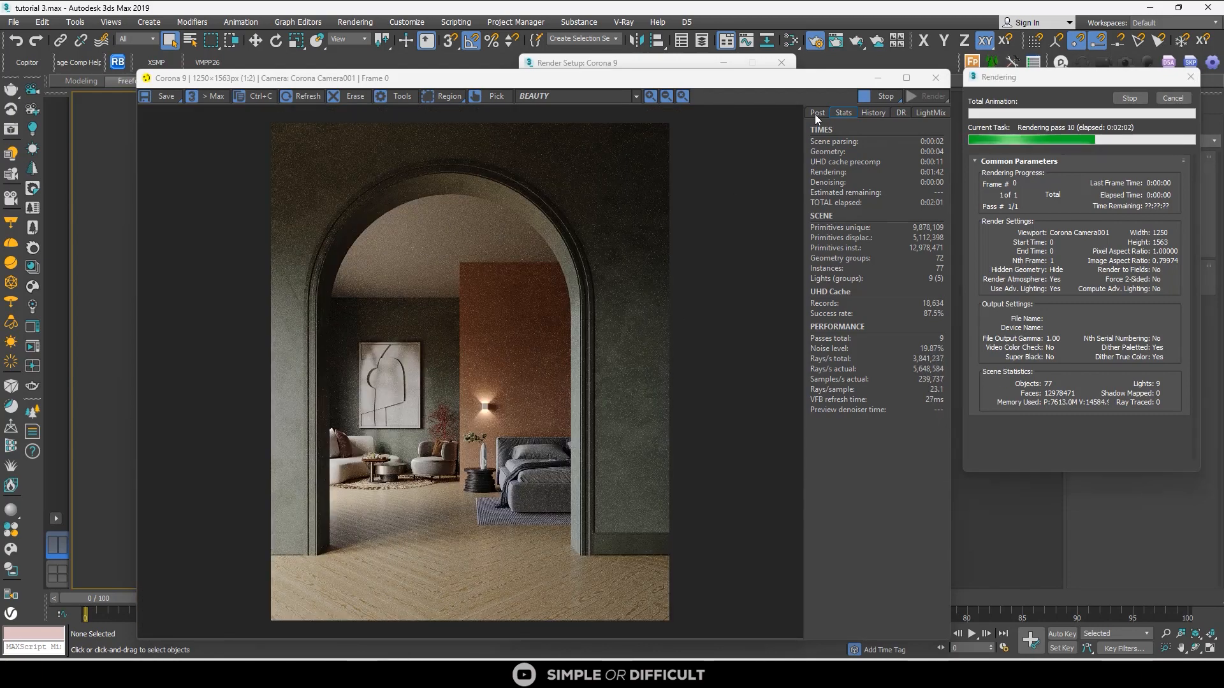
pyautogui.click(817, 112)
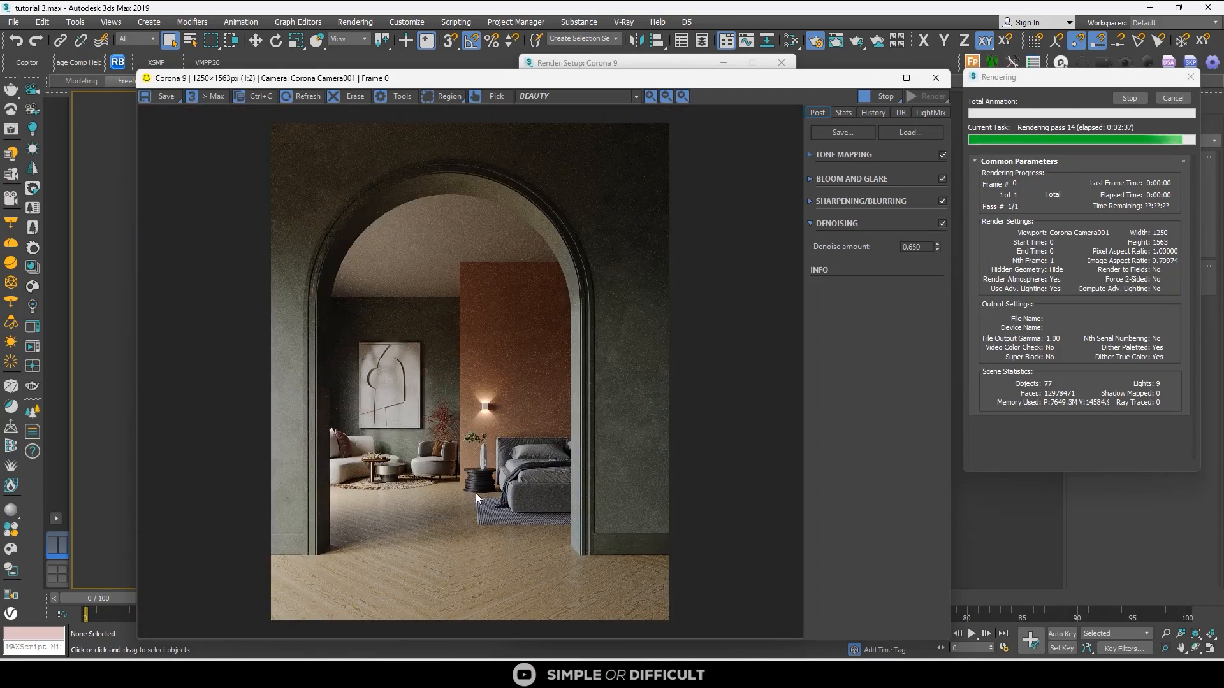
pyautogui.moveTo(576, 363)
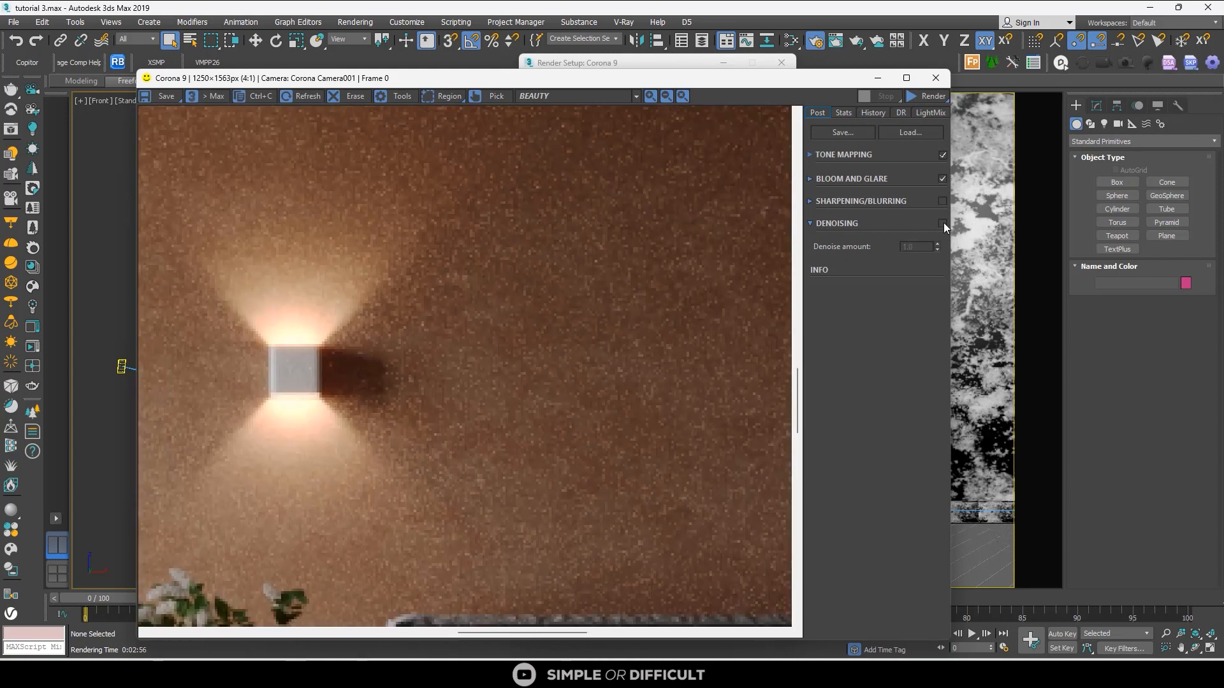
pyautogui.click(942, 224)
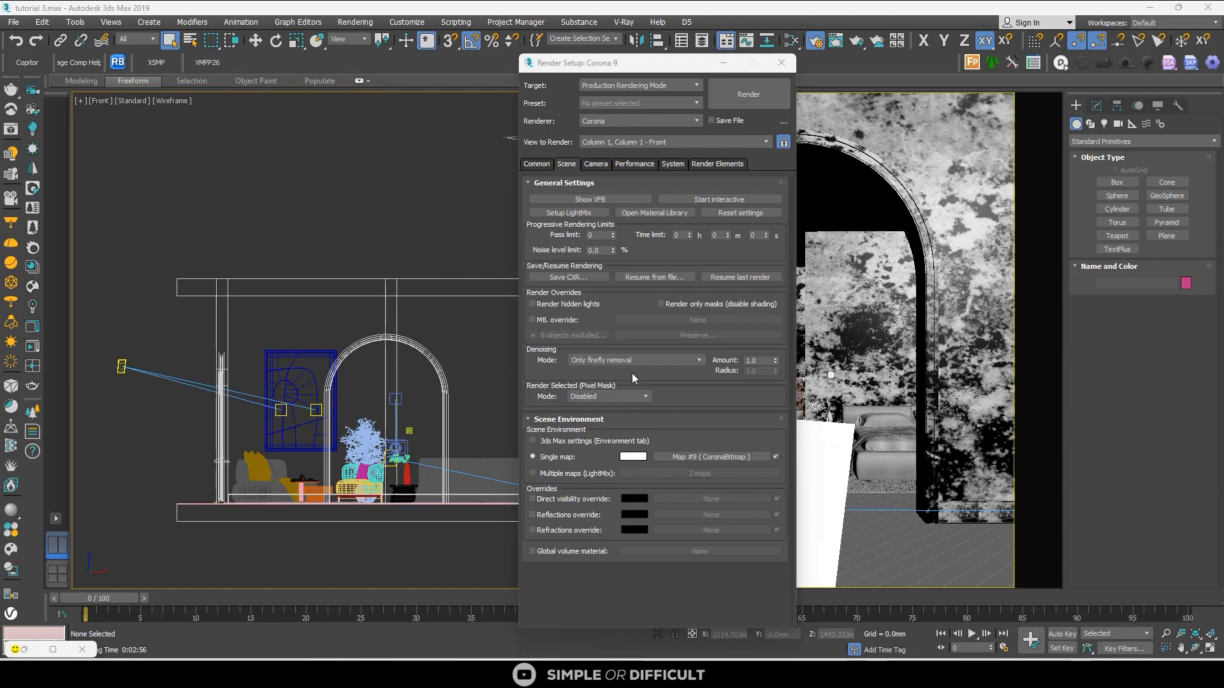
# Switch denoising to NVIDIA GPU AI, render, adjust the VFB denoise amount, then stop.
pyautogui.click(635, 360)
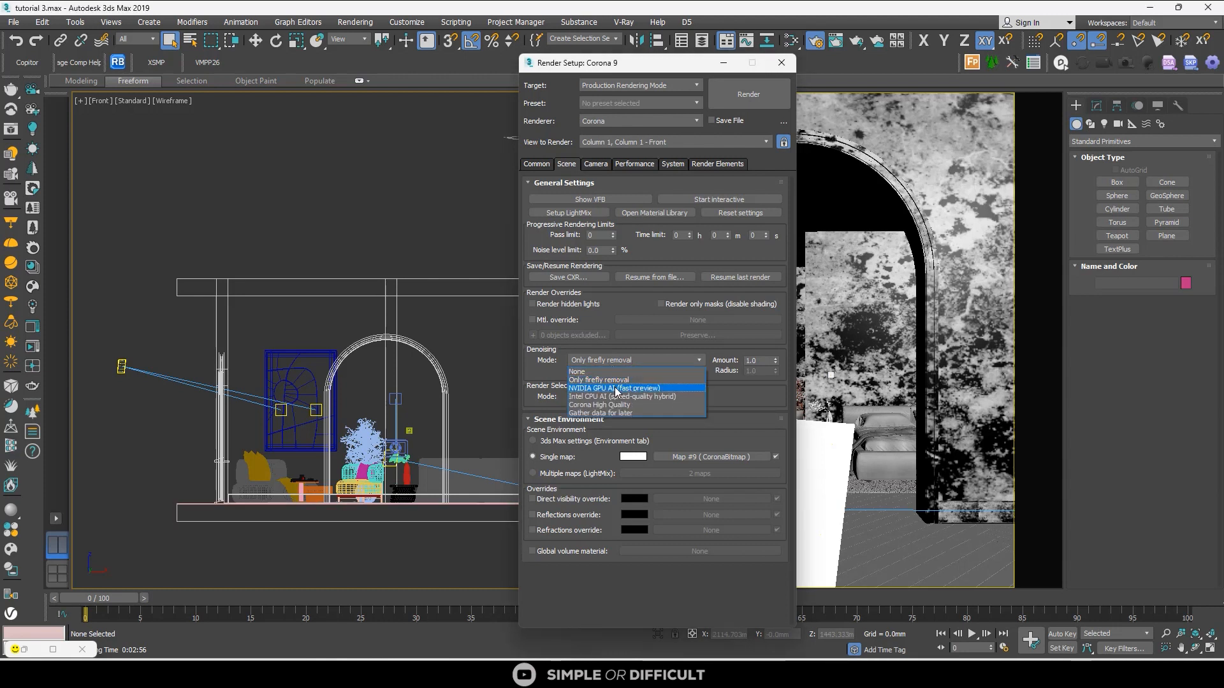
pyautogui.click(613, 388)
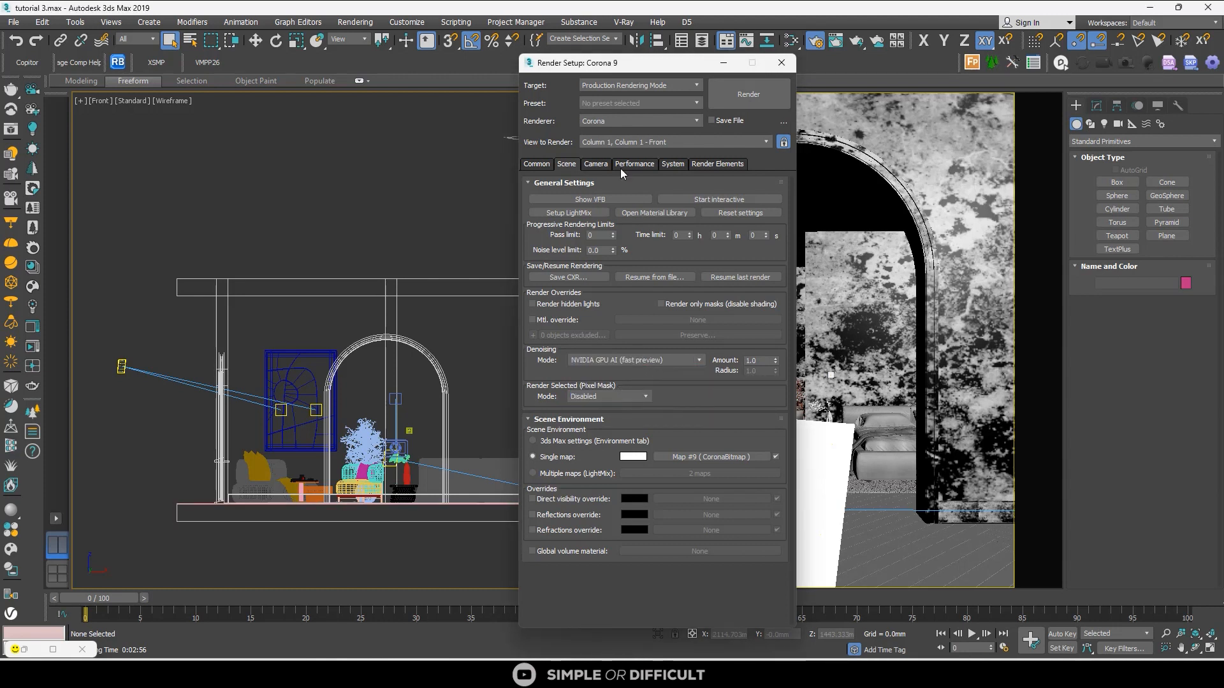
pyautogui.click(749, 94)
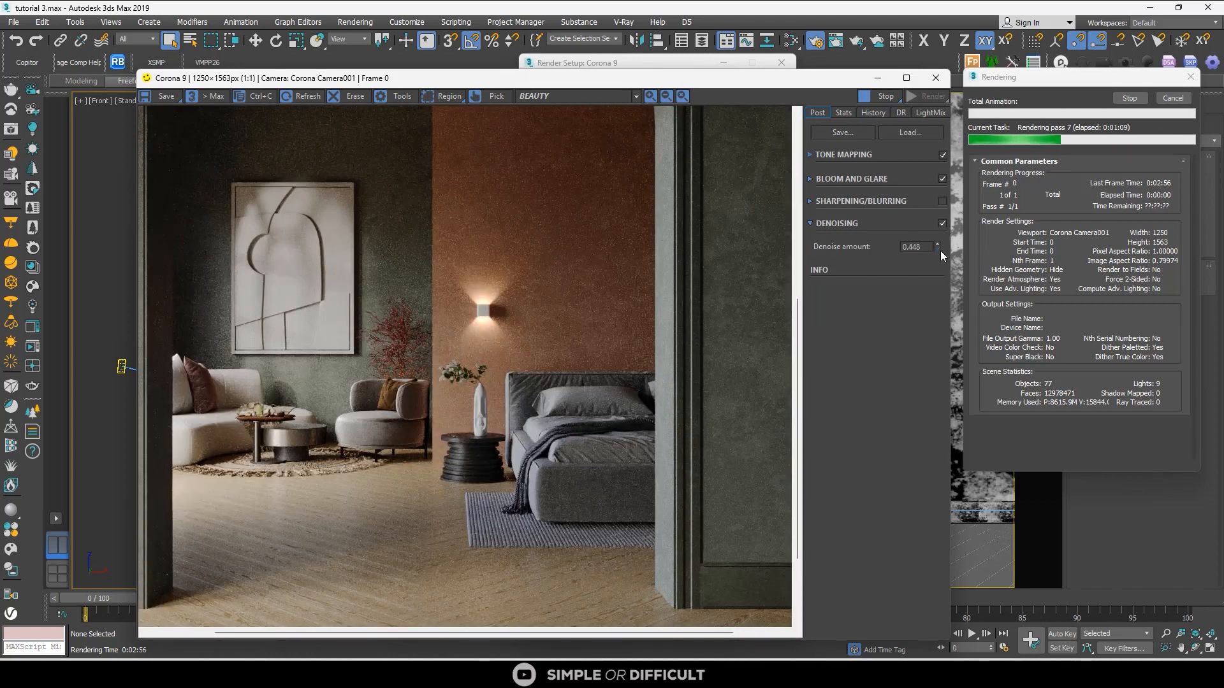
pyautogui.moveTo(938, 250); pyautogui.dragTo(938, 238)
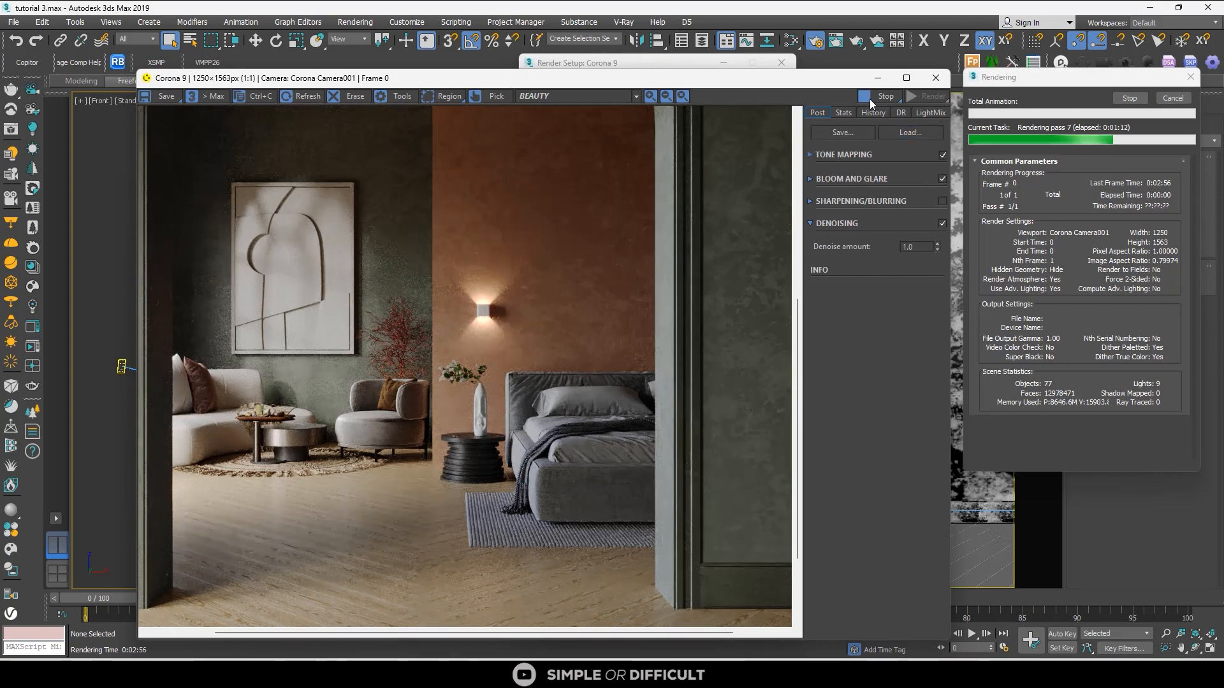
pyautogui.click(884, 96)
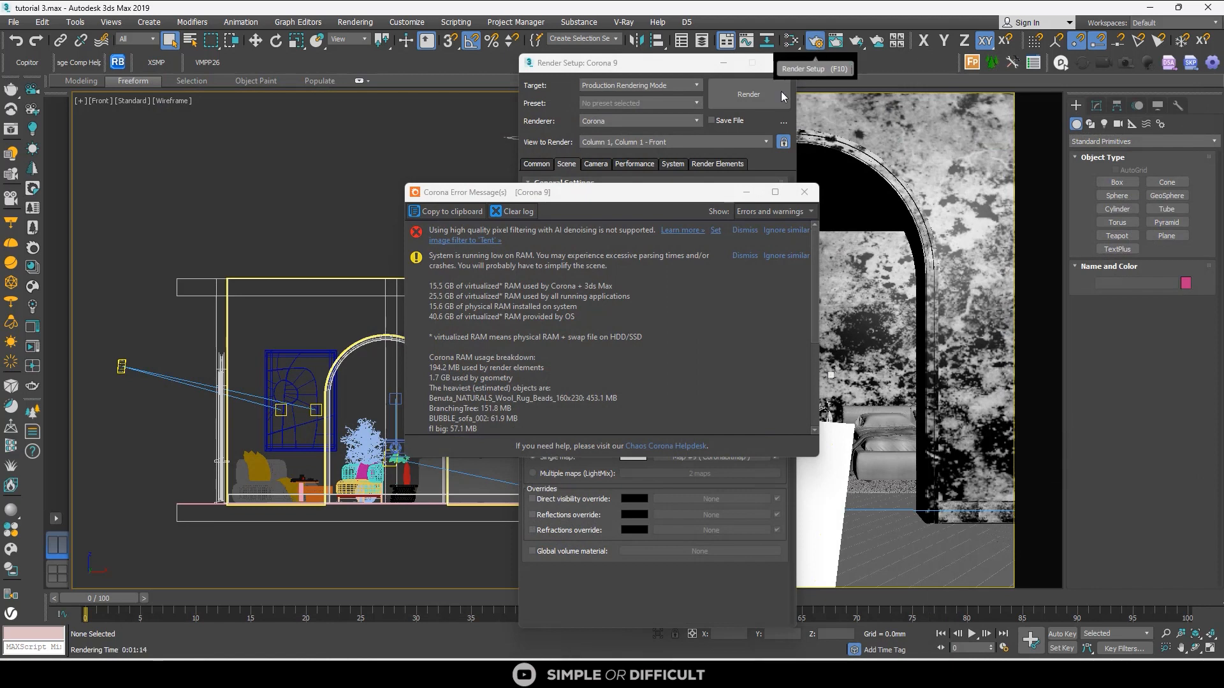
# Check Performance settings, then start an interactive render using NVIDIA GPU AI denoising.
pyautogui.click(634, 164)
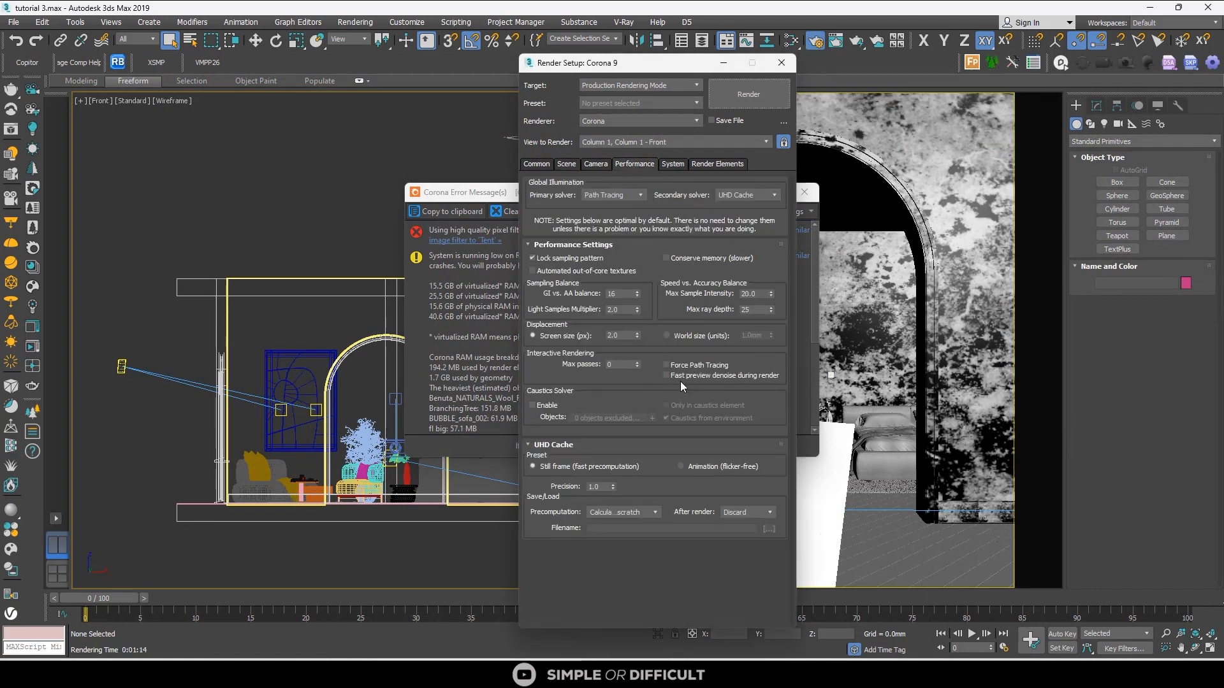
pyautogui.moveTo(667, 375)
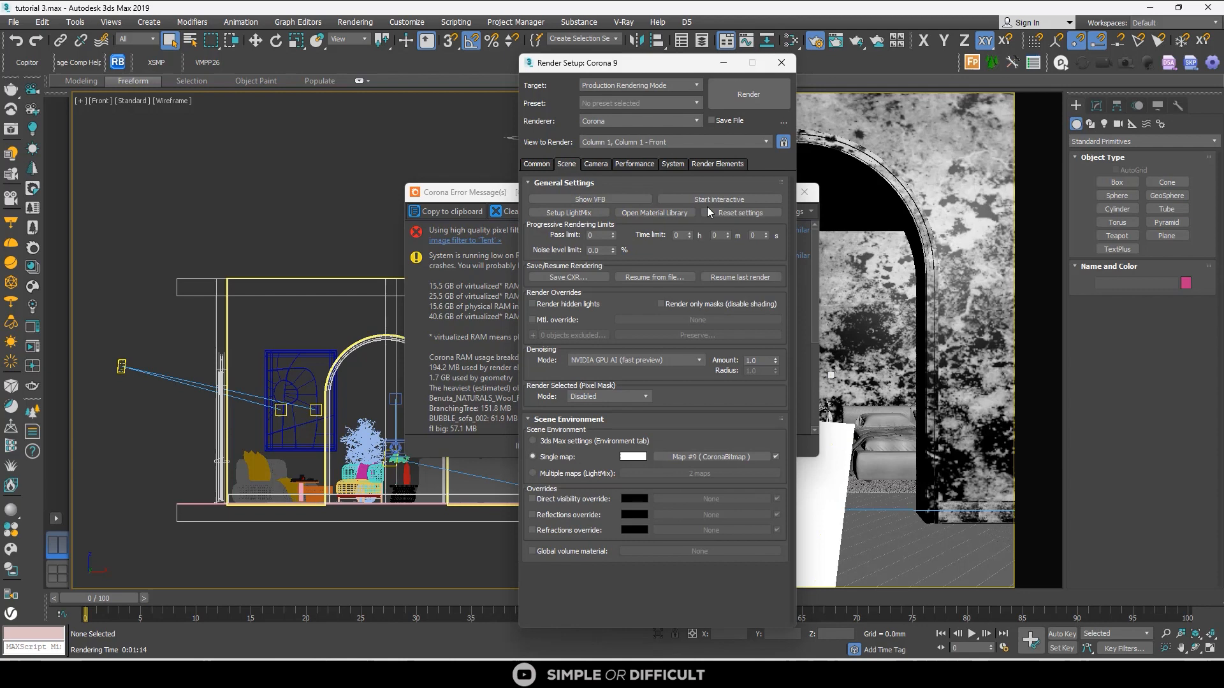
pyautogui.click(719, 199)
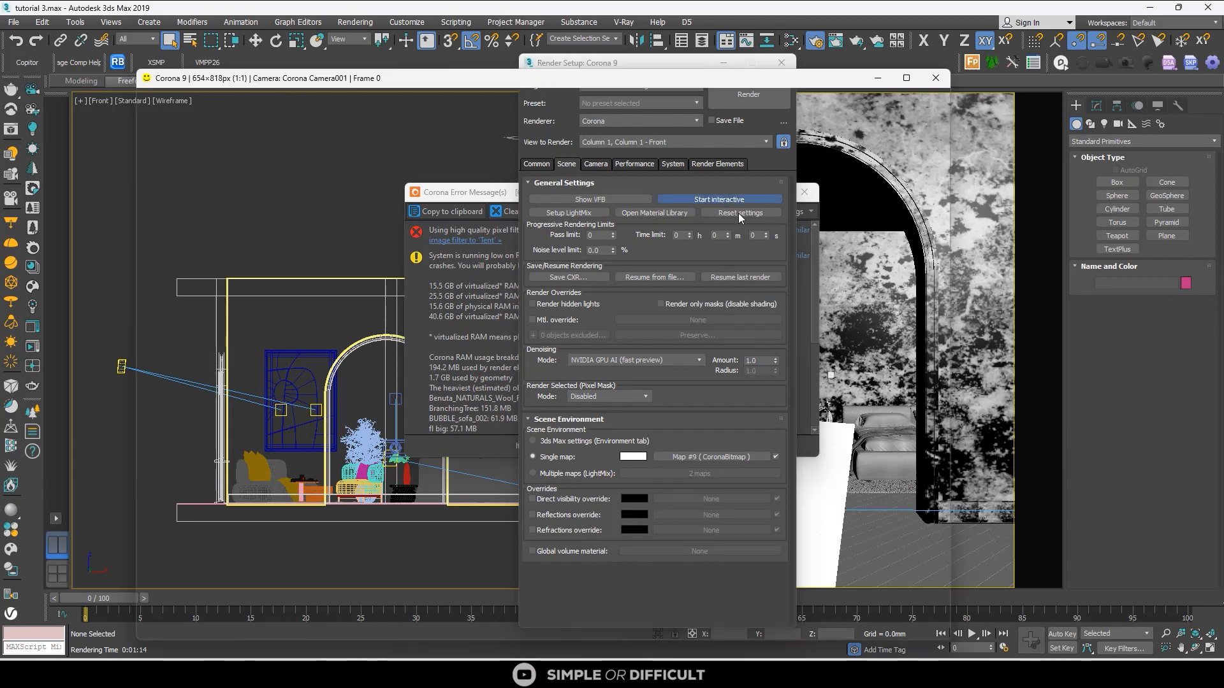
pyautogui.click(719, 199)
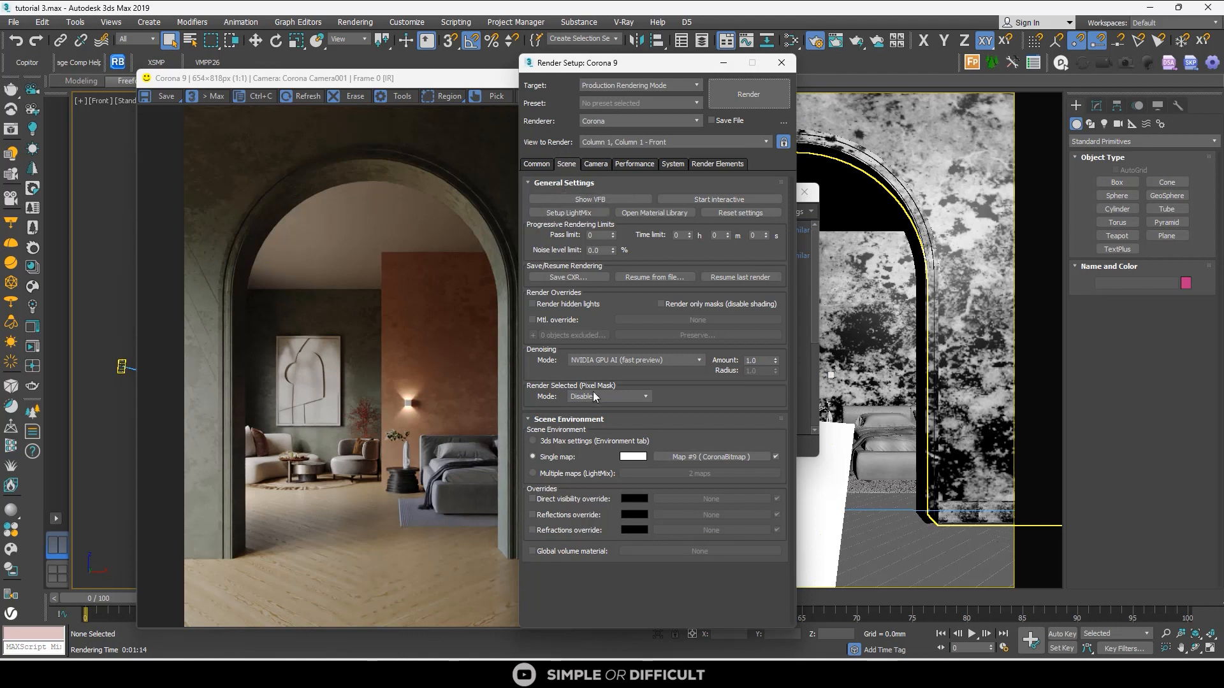
# Switch denoising to Intel CPU AI, start a full render, and restore the VFB window.
pyautogui.click(692, 360)
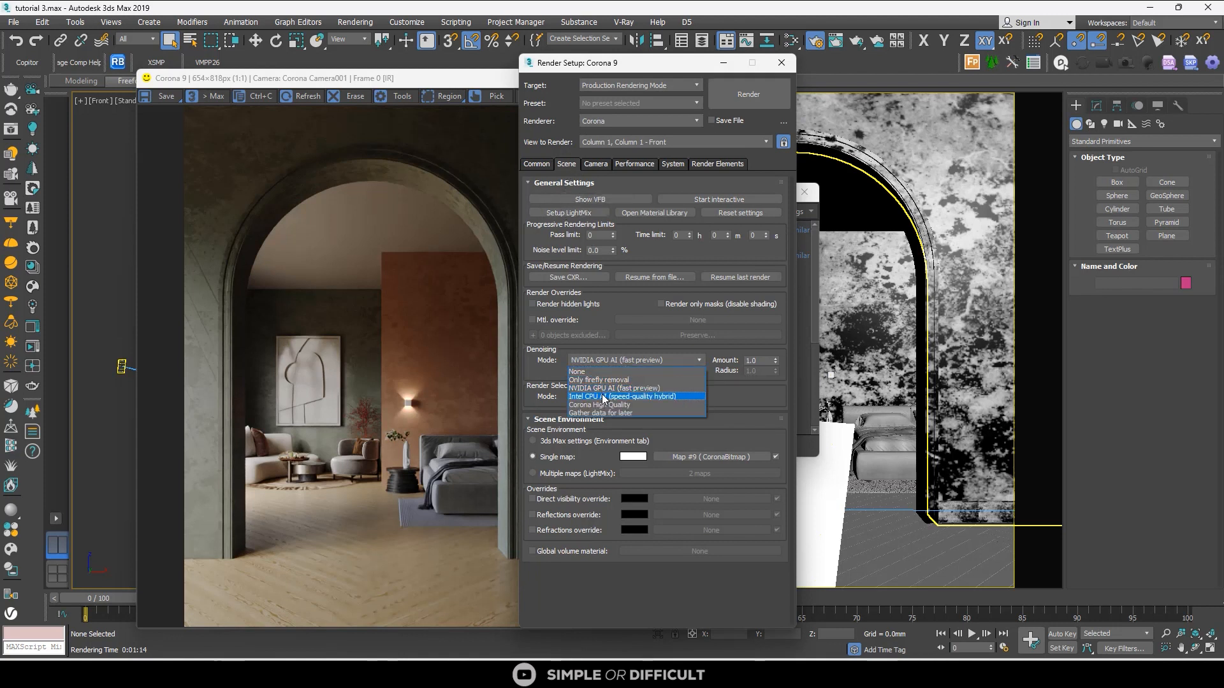
pyautogui.click(614, 397)
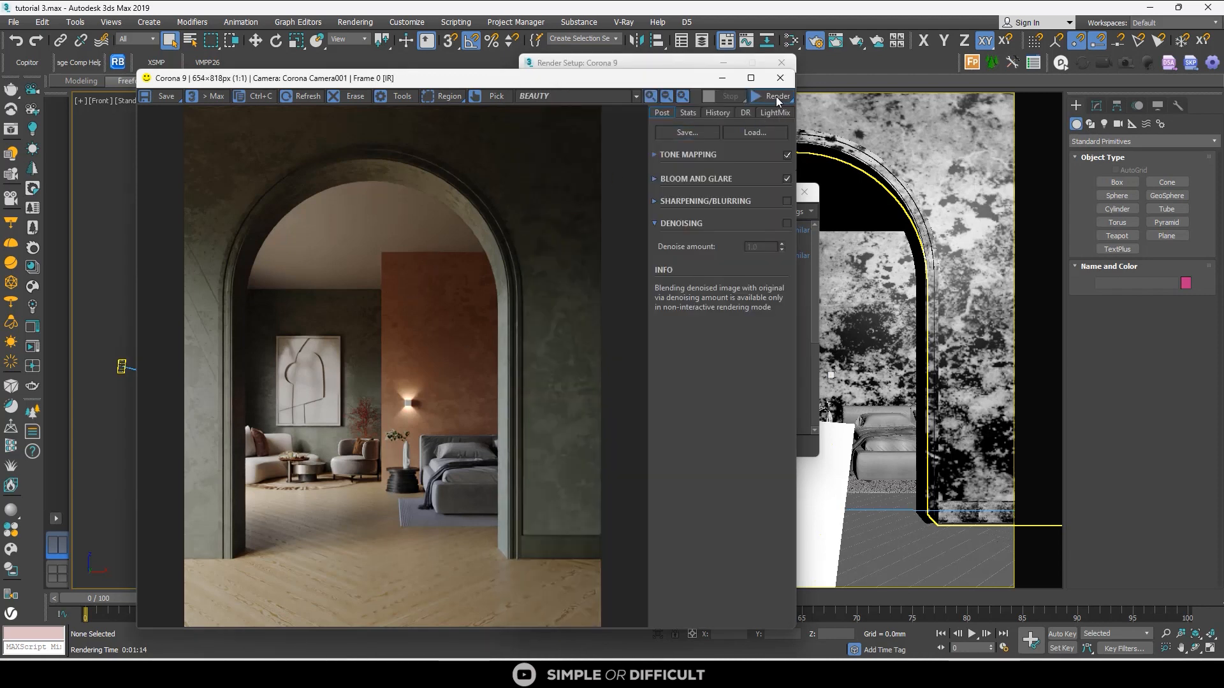
pyautogui.click(778, 95)
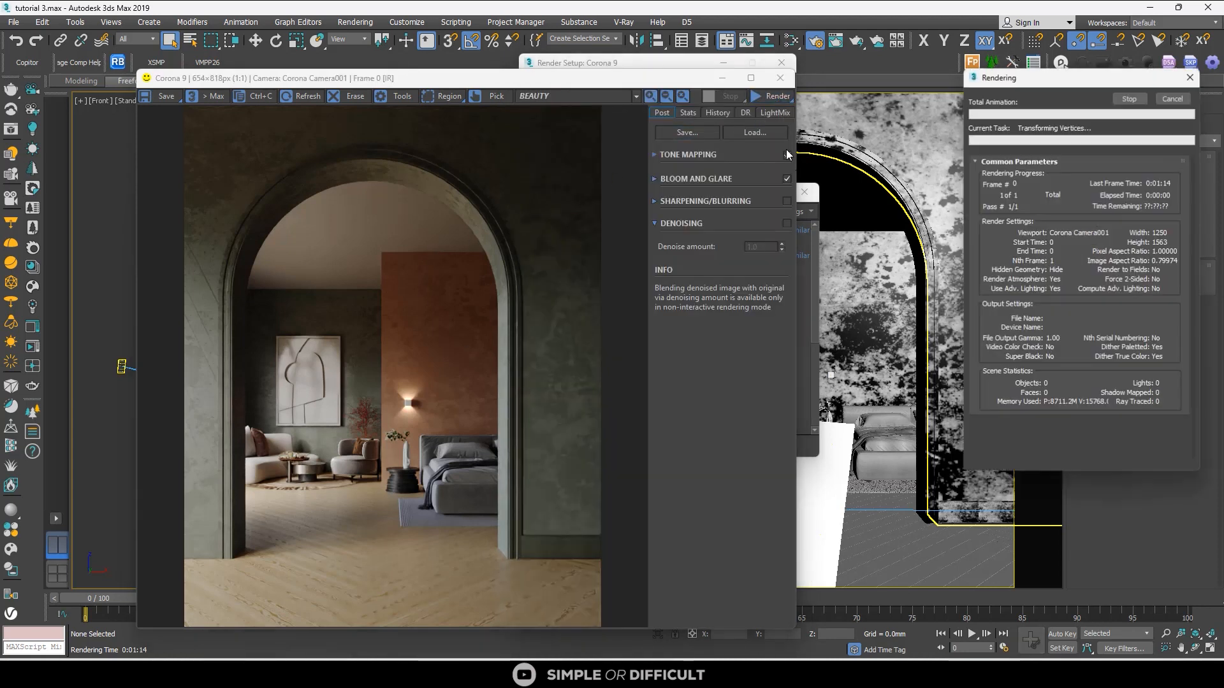
pyautogui.click(772, 95)
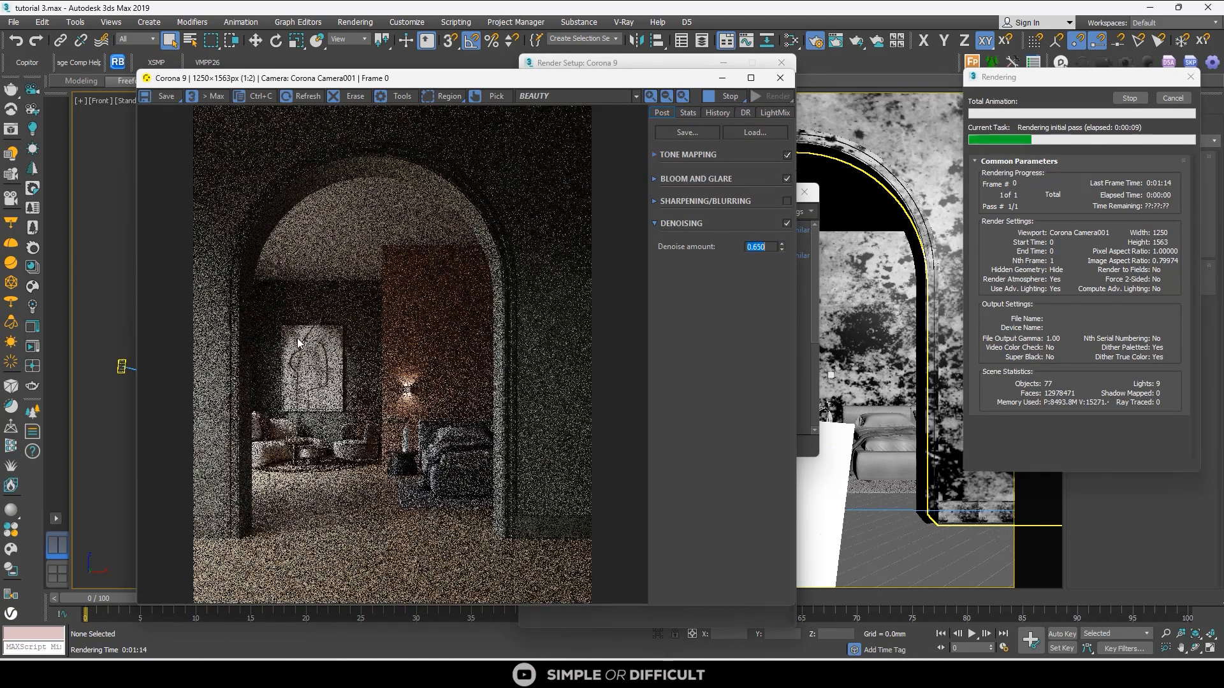
pyautogui.click(751, 78)
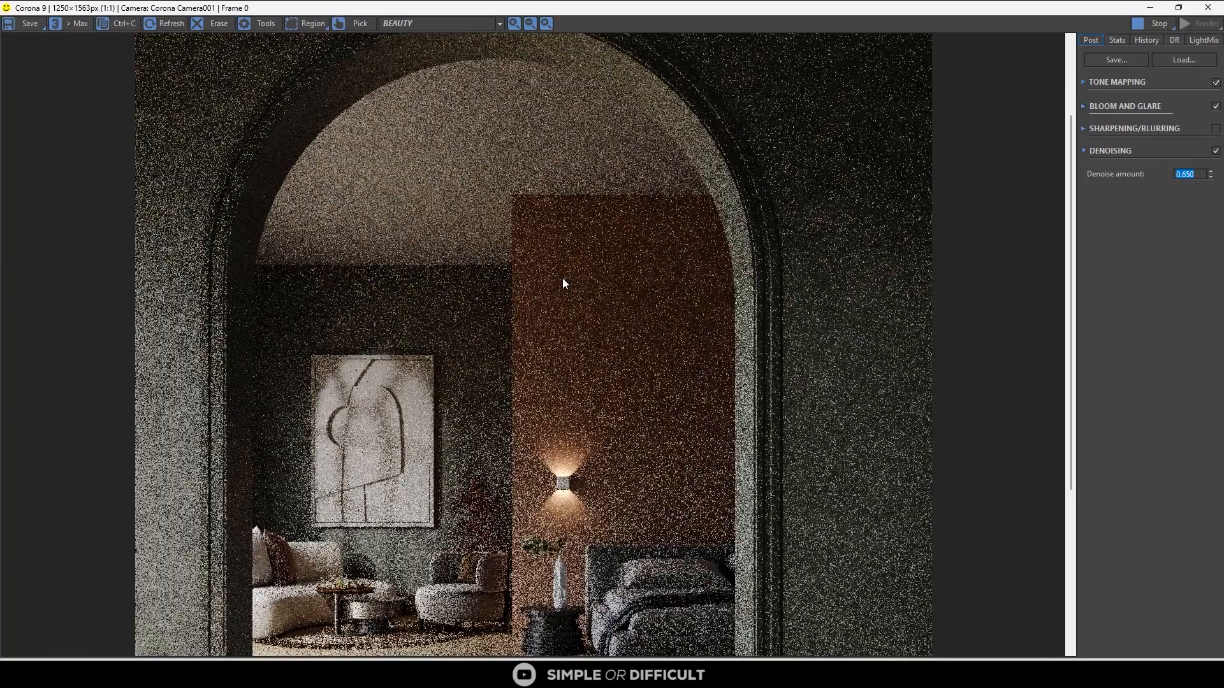
pyautogui.click(545, 23)
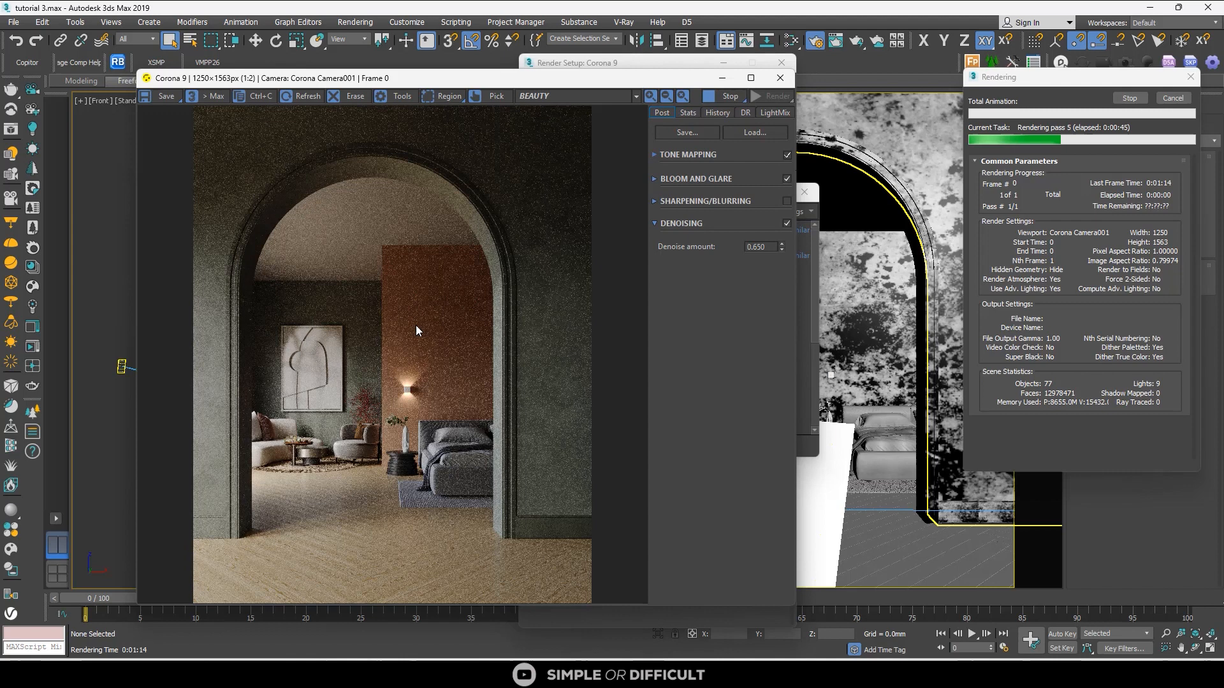
pyautogui.moveTo(497, 300)
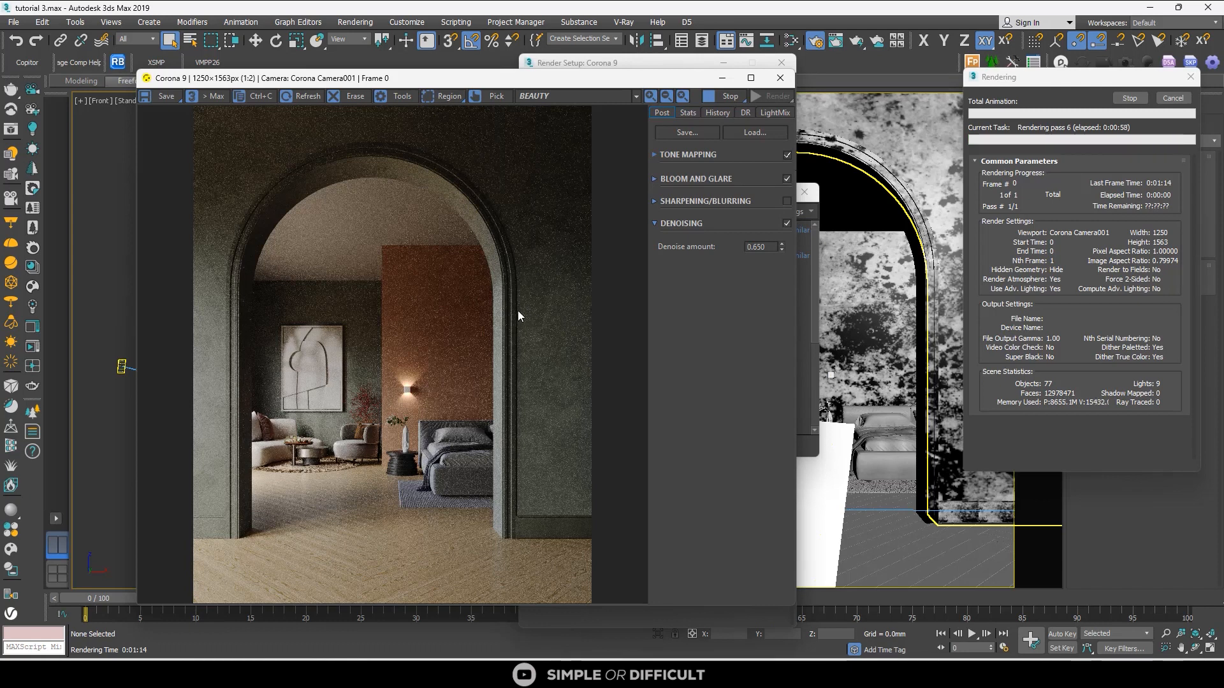
pyautogui.moveTo(552, 250)
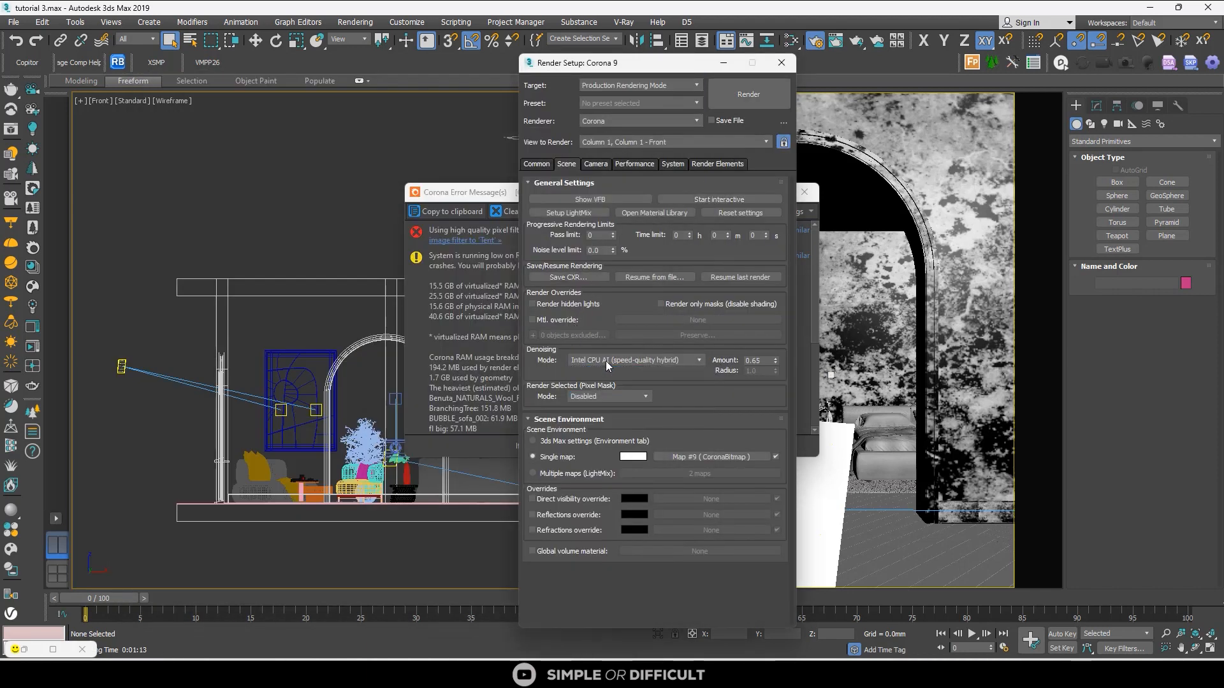
# Set denoising to Corona High Quality and start a new bedroom render.
pyautogui.click(635, 360)
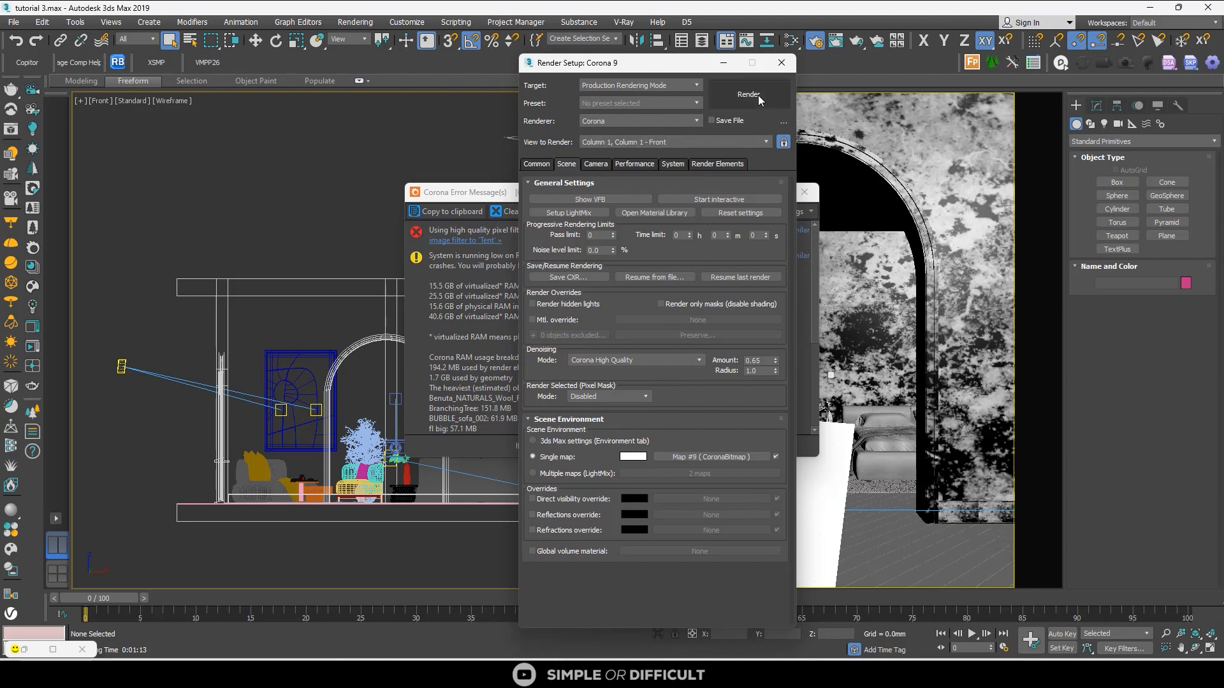
pyautogui.click(749, 94)
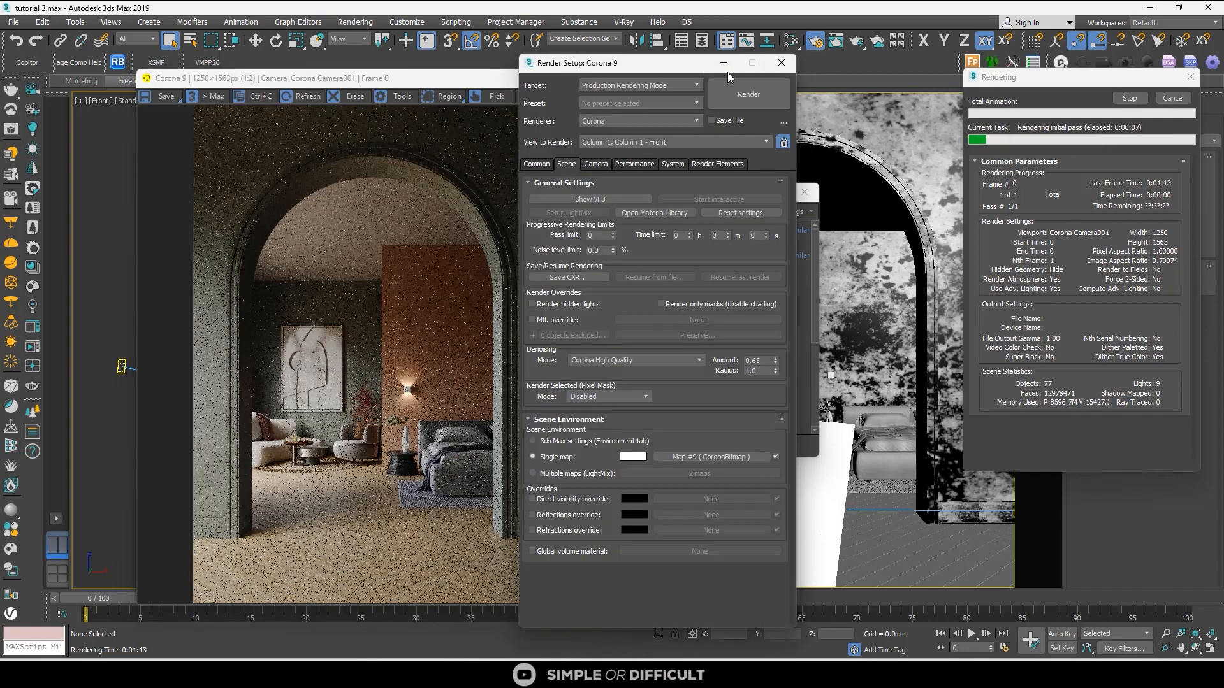
# Change the System tab's Image Filter Type to Tent while rendering.
pyautogui.click(673, 164)
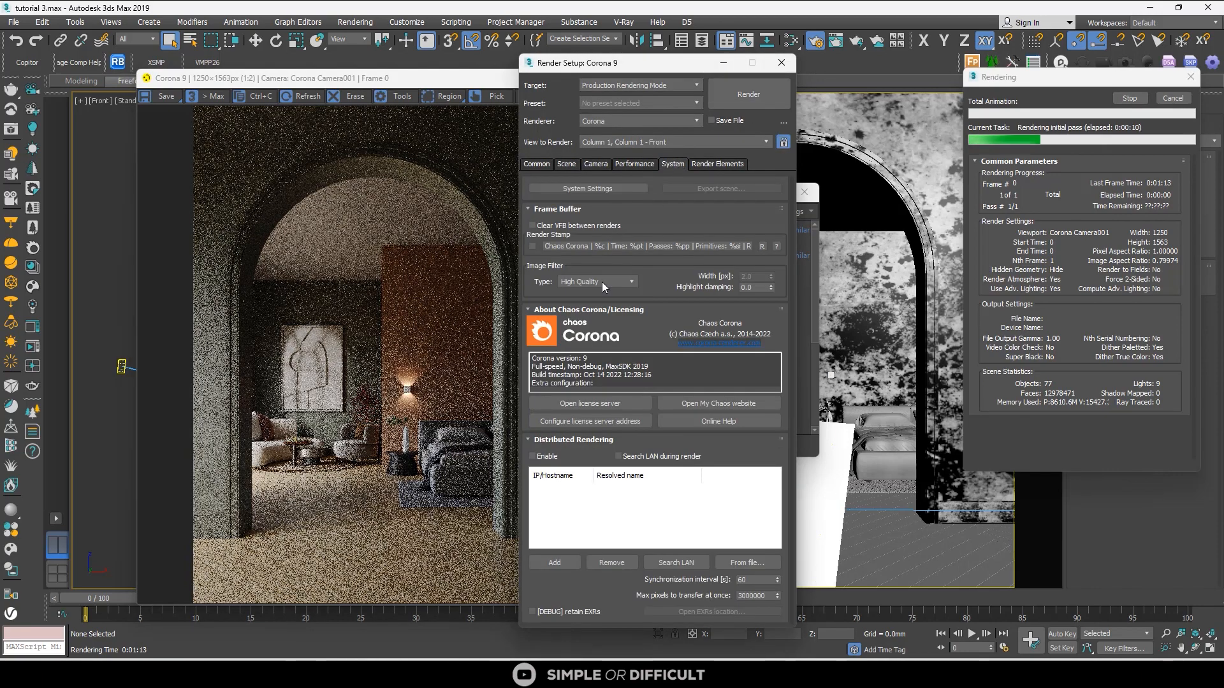
pyautogui.moveTo(608, 282)
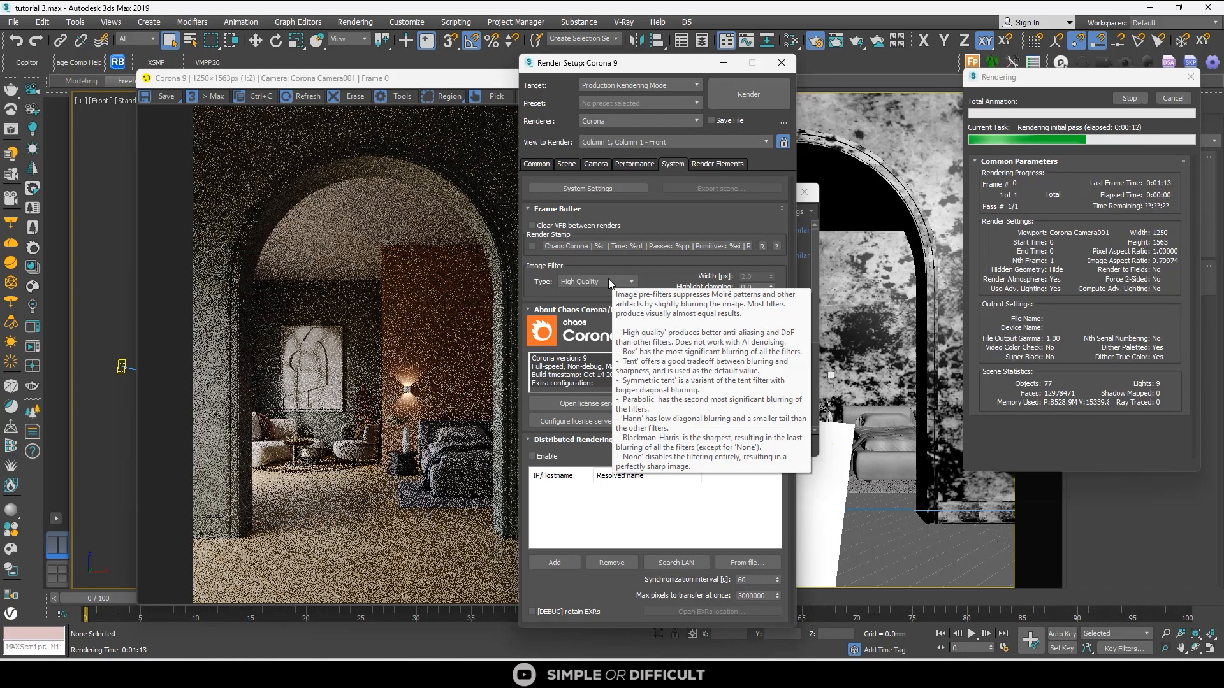
pyautogui.click(631, 282)
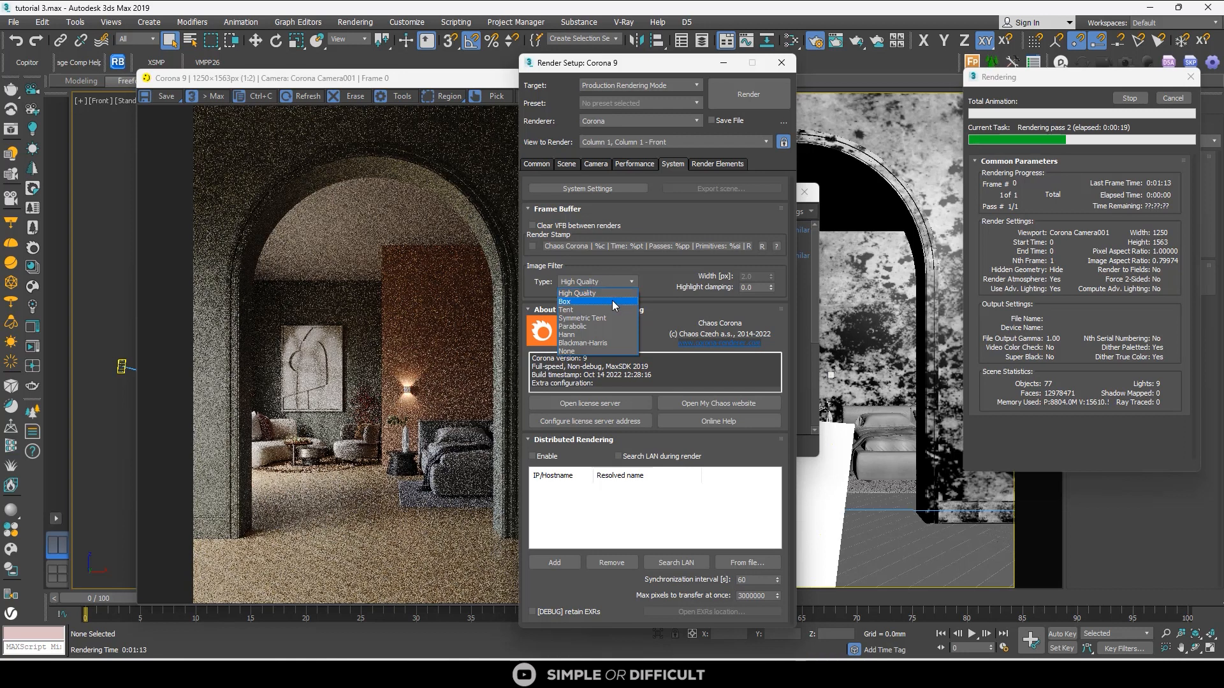
pyautogui.moveTo(602, 294)
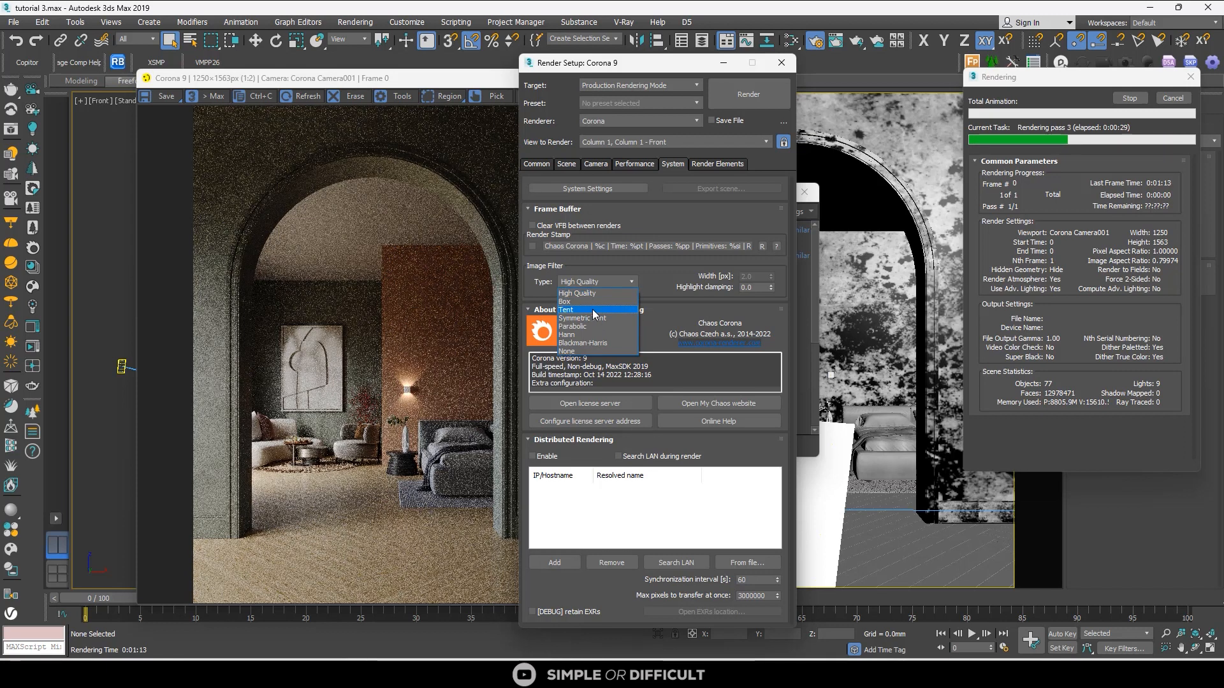
pyautogui.click(567, 163)
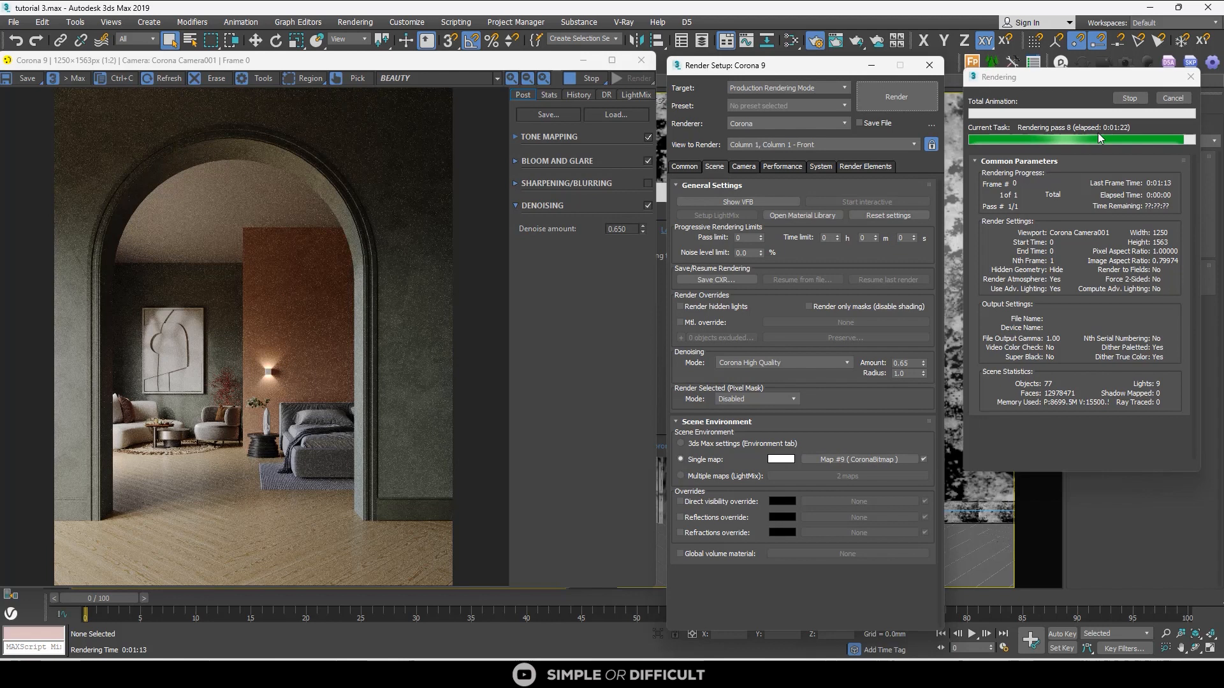
pyautogui.moveTo(991, 151)
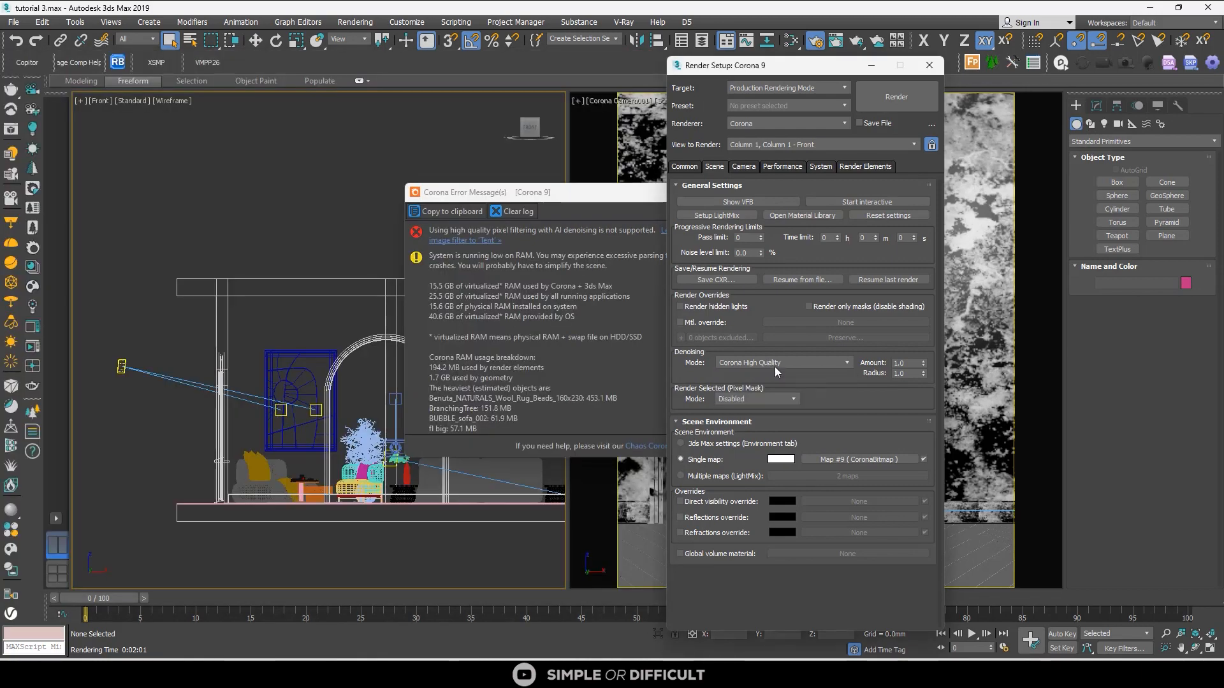
# Set denoising mode to Gather data for later and re-render the bedroom.
pyautogui.click(783, 363)
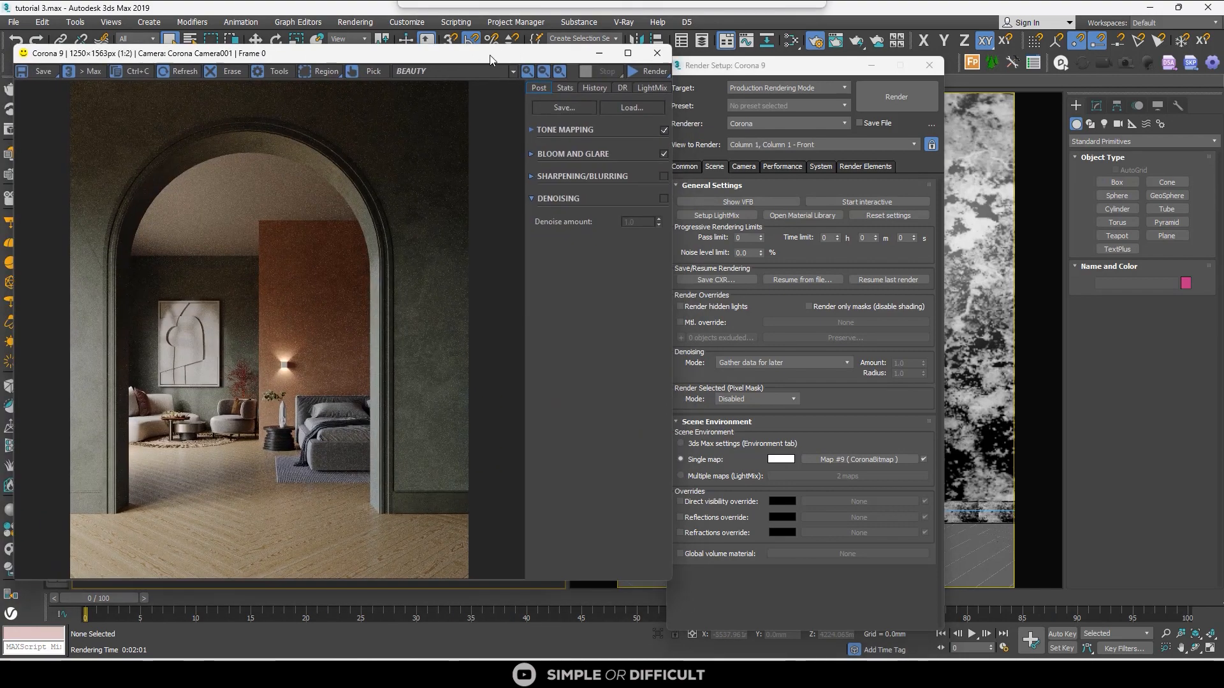
pyautogui.click(896, 96)
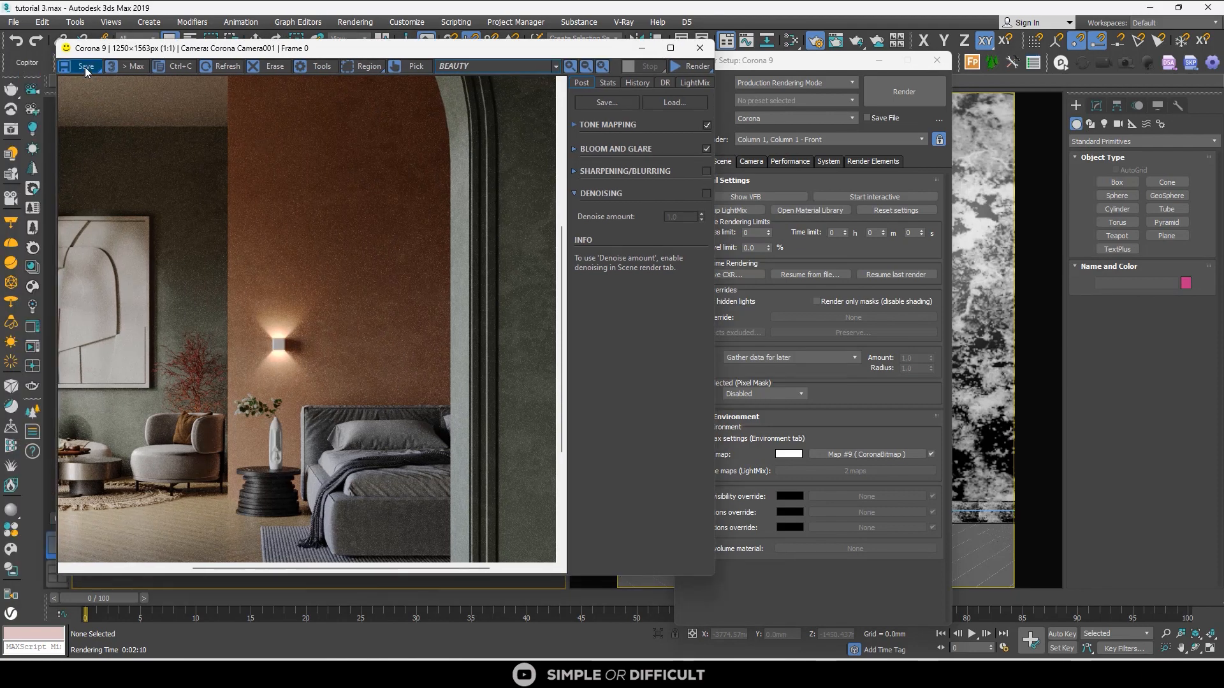
# Save the render as a CXR named 'edit me pls' on the Desktop.
pyautogui.click(83, 67)
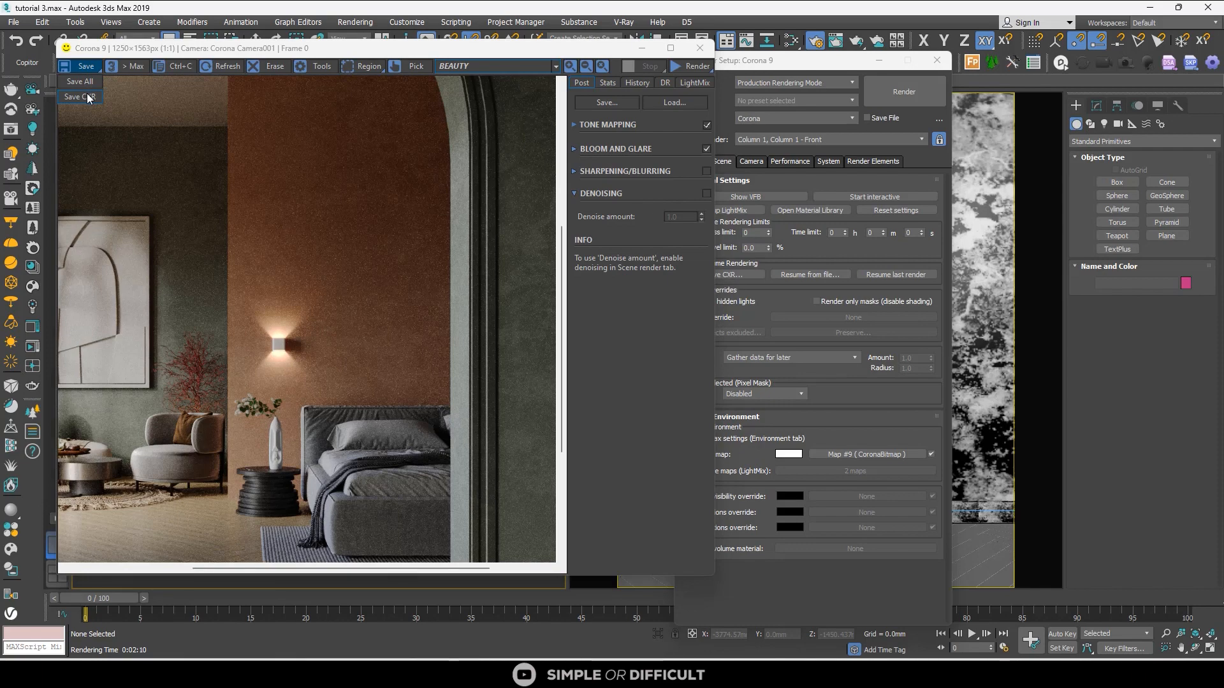
pyautogui.click(79, 97)
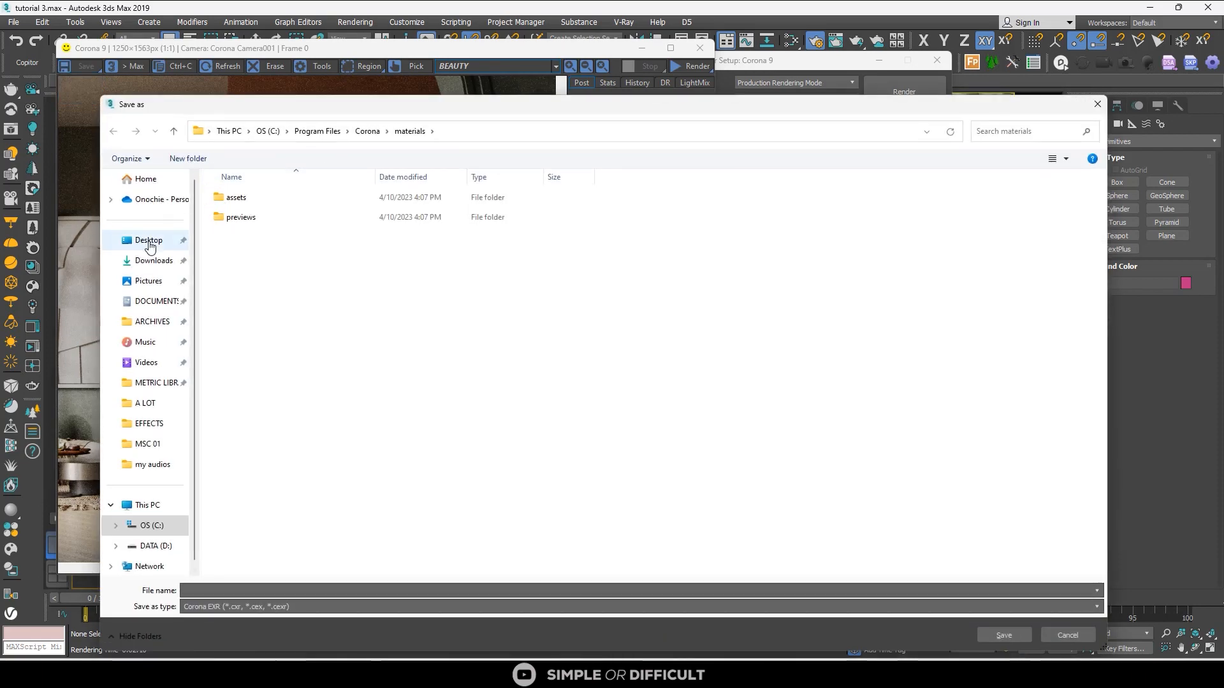
pyautogui.click(149, 241)
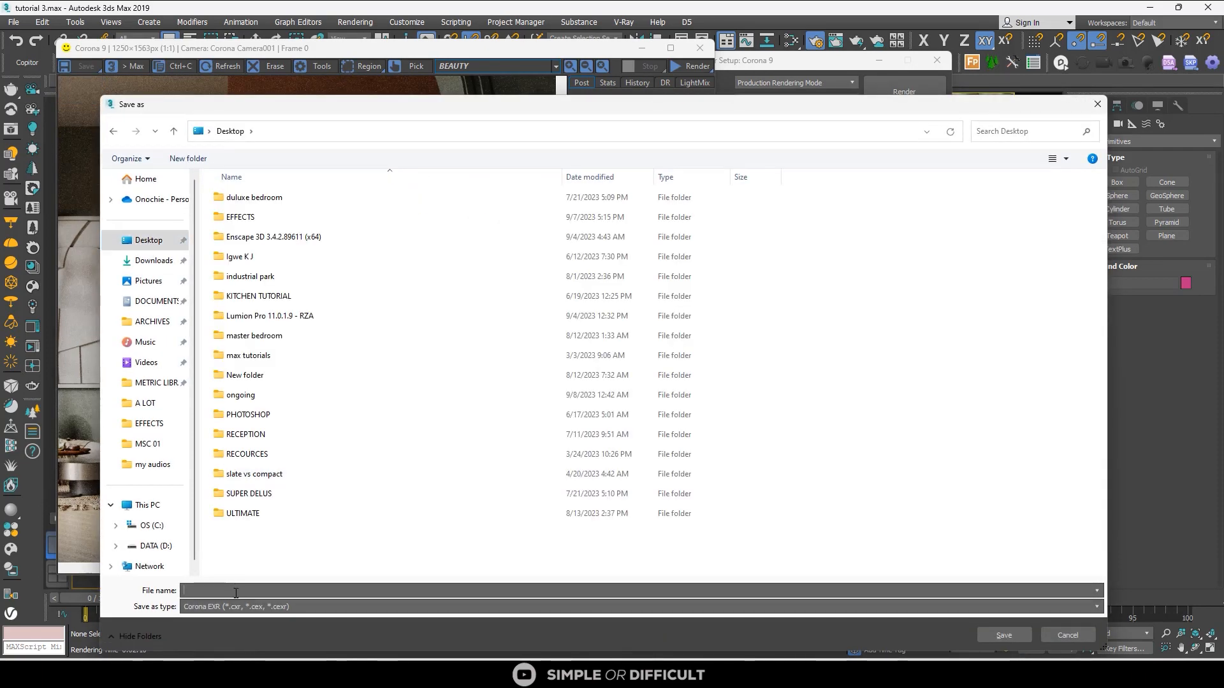
pyautogui.write('edit me pls')
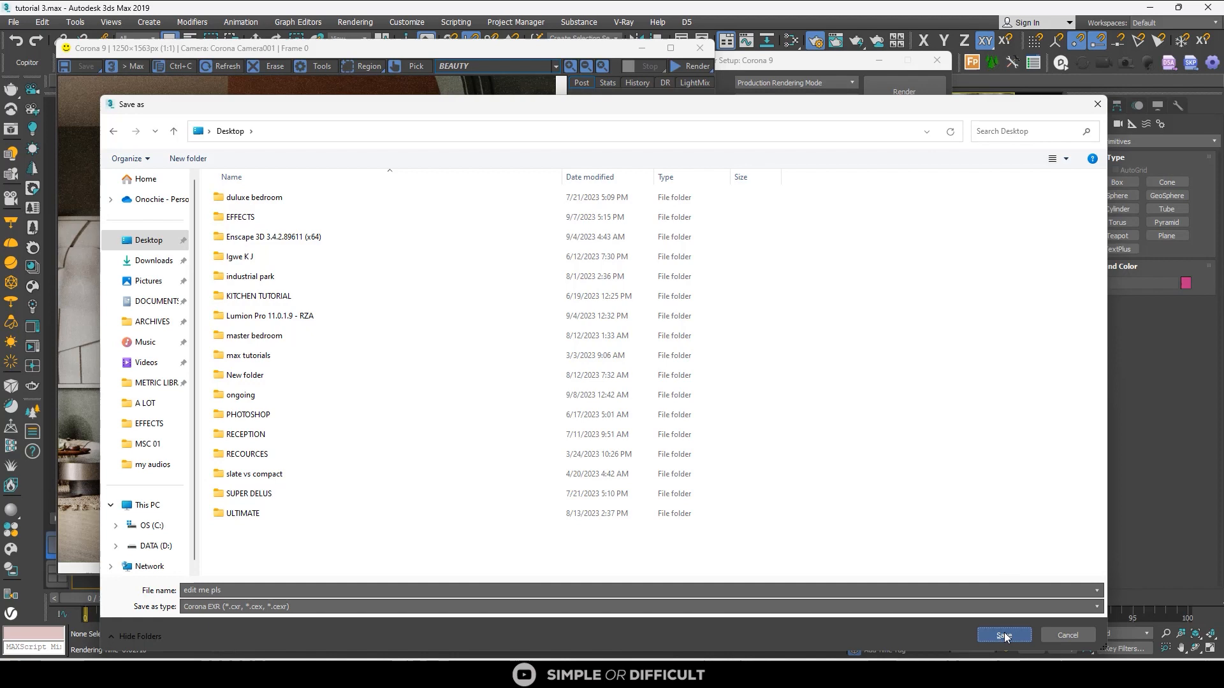
pyautogui.click(1004, 635)
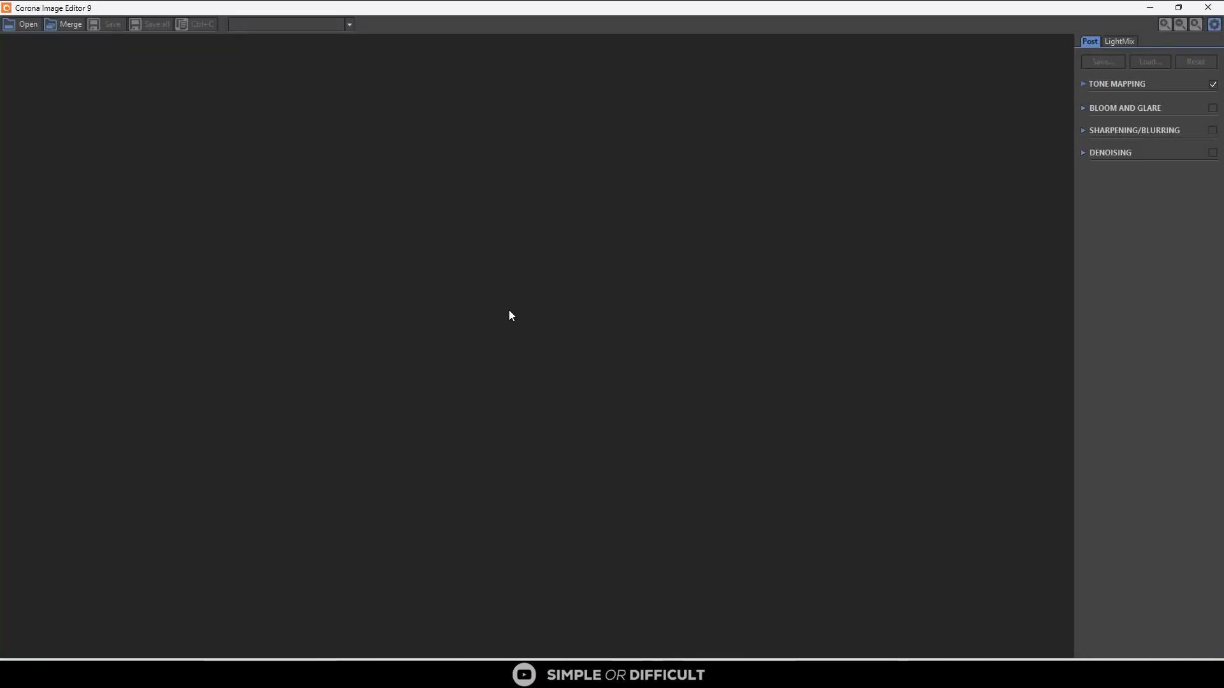
pyautogui.moveTo(25, 26)
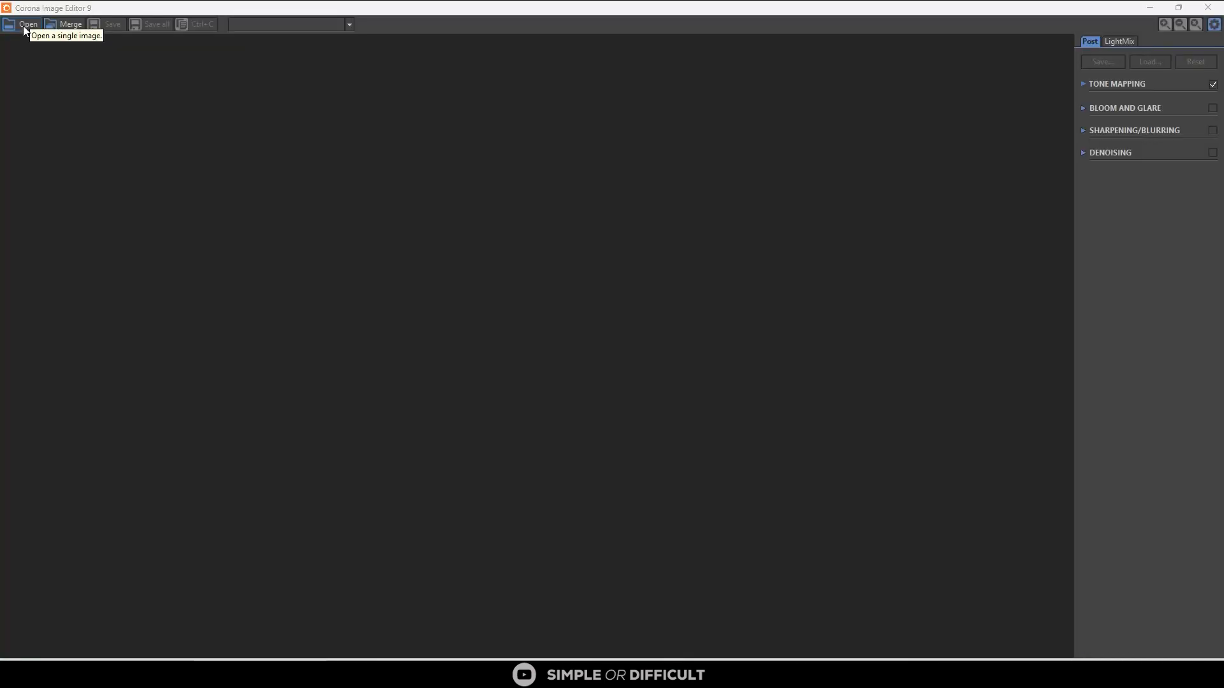
# Open the saved 'edit me pls' CXR render in Corona Image Editor.
pyautogui.click(25, 24)
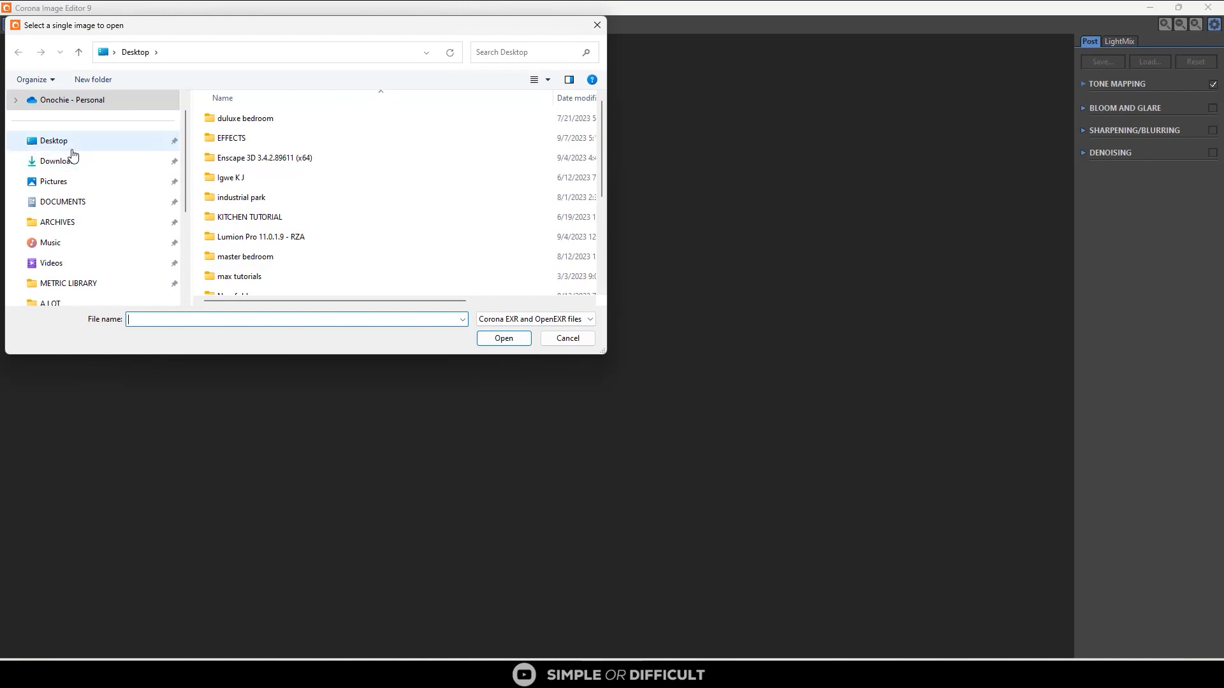
pyautogui.scroll(-3)
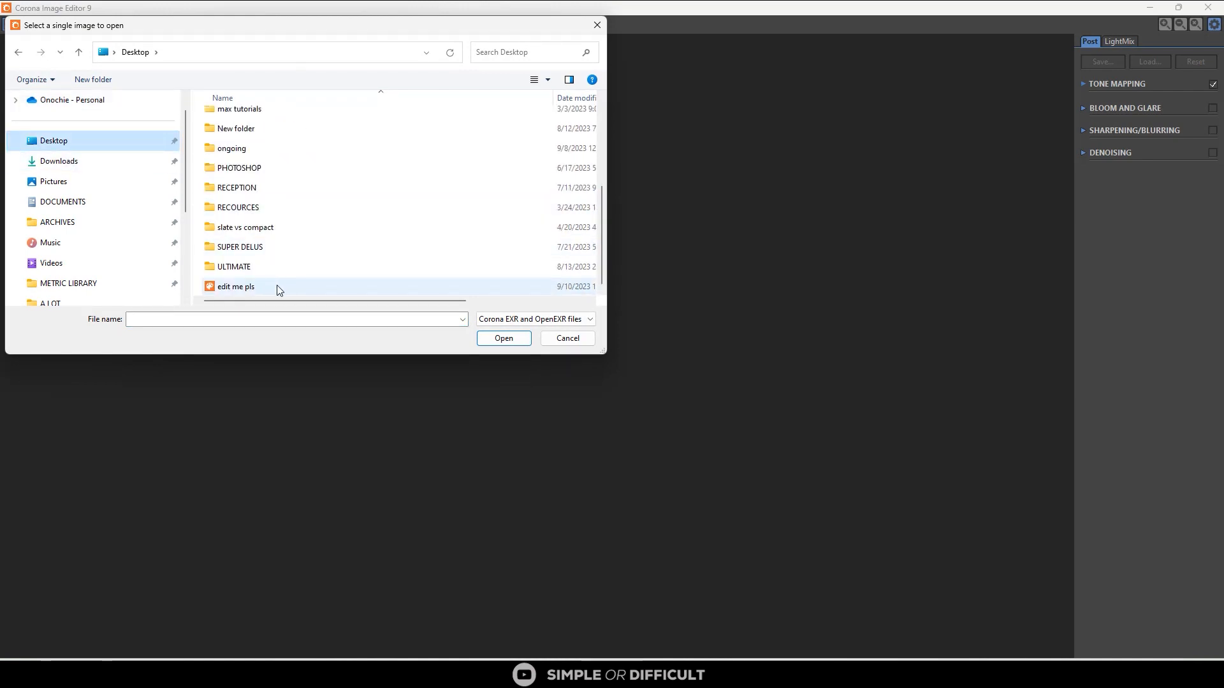
pyautogui.doubleClick(235, 286)
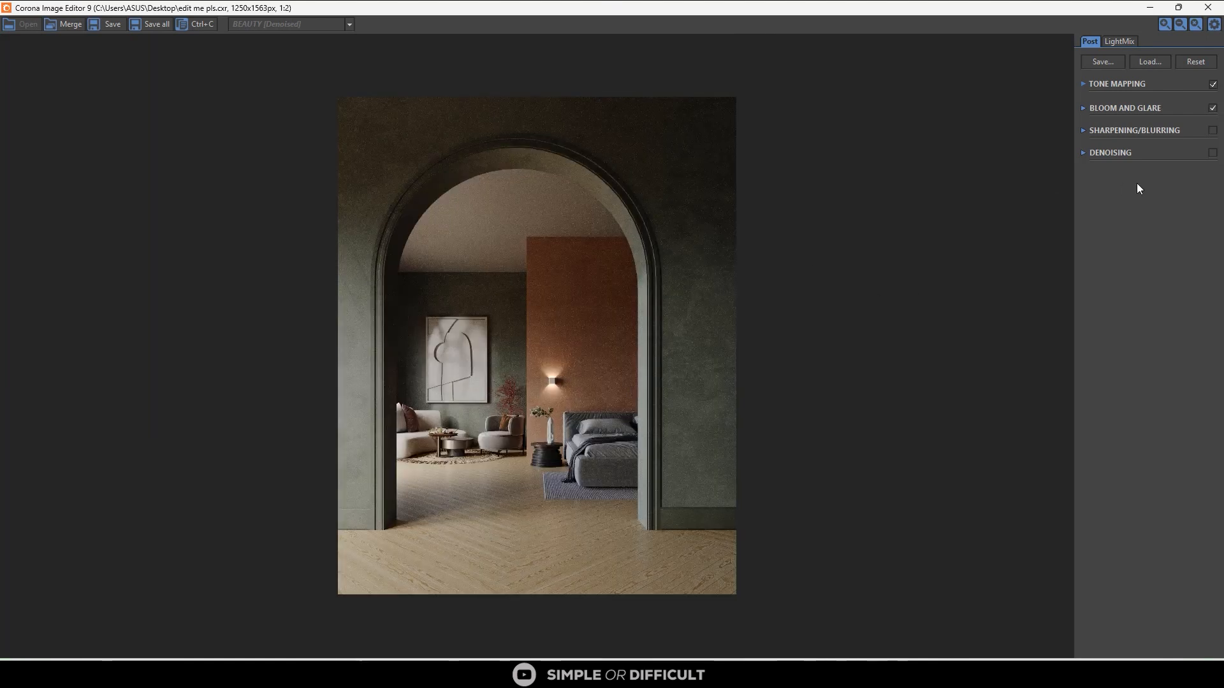
# Enable denoising in the Denoising rollout and run the default denoise.
pyautogui.click(1083, 153)
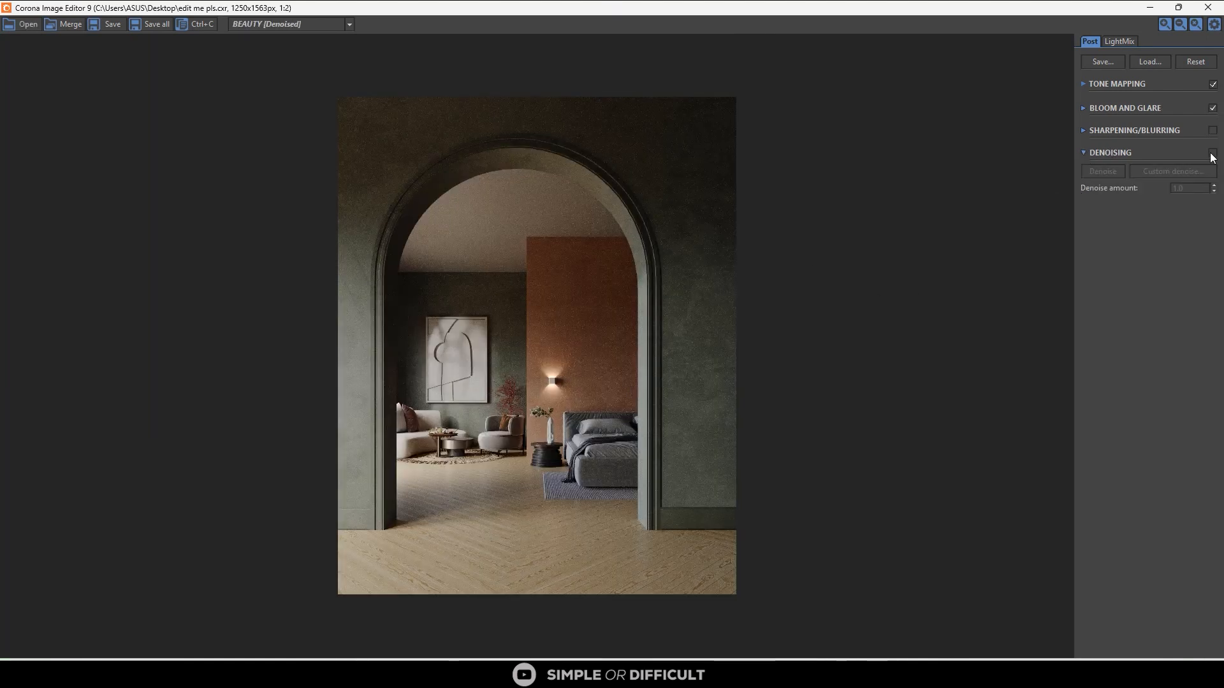
pyautogui.click(1212, 152)
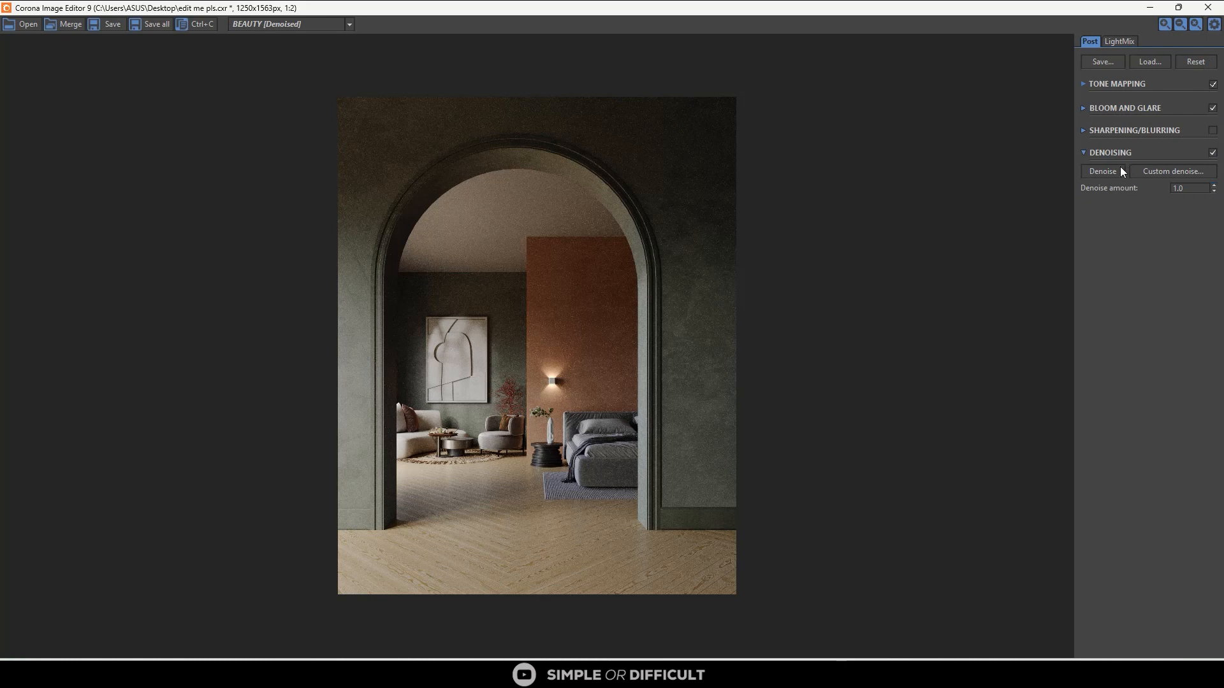
pyautogui.click(1103, 171)
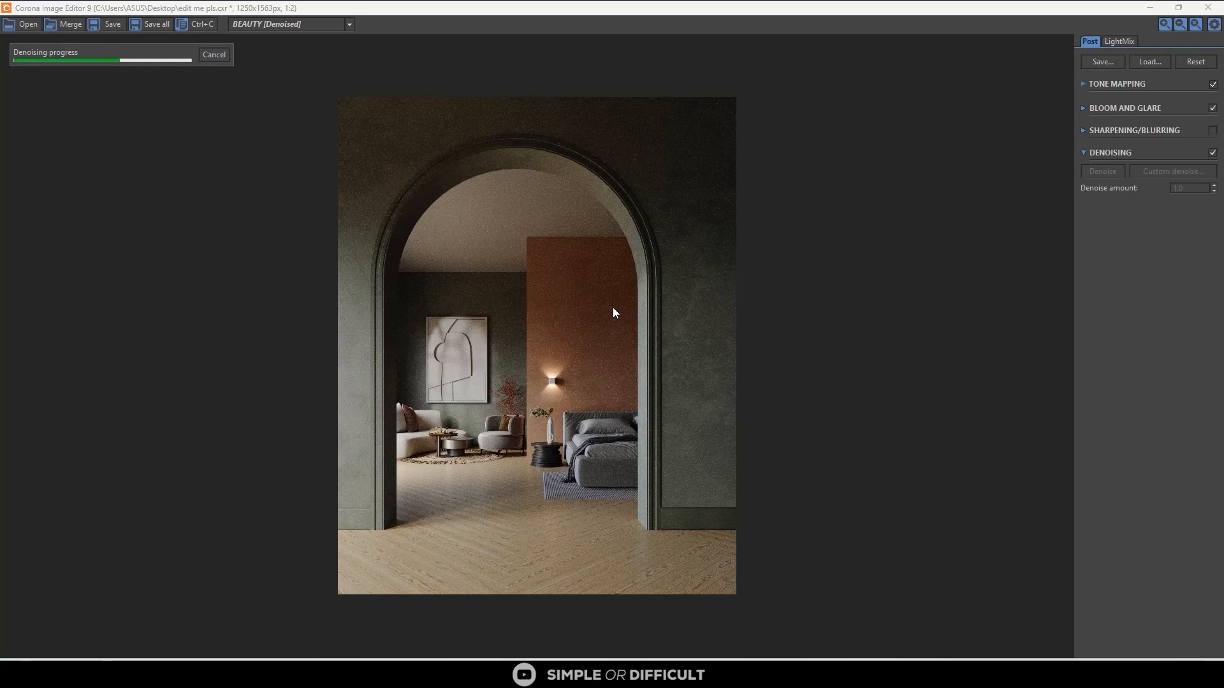
pyautogui.moveTo(608, 314)
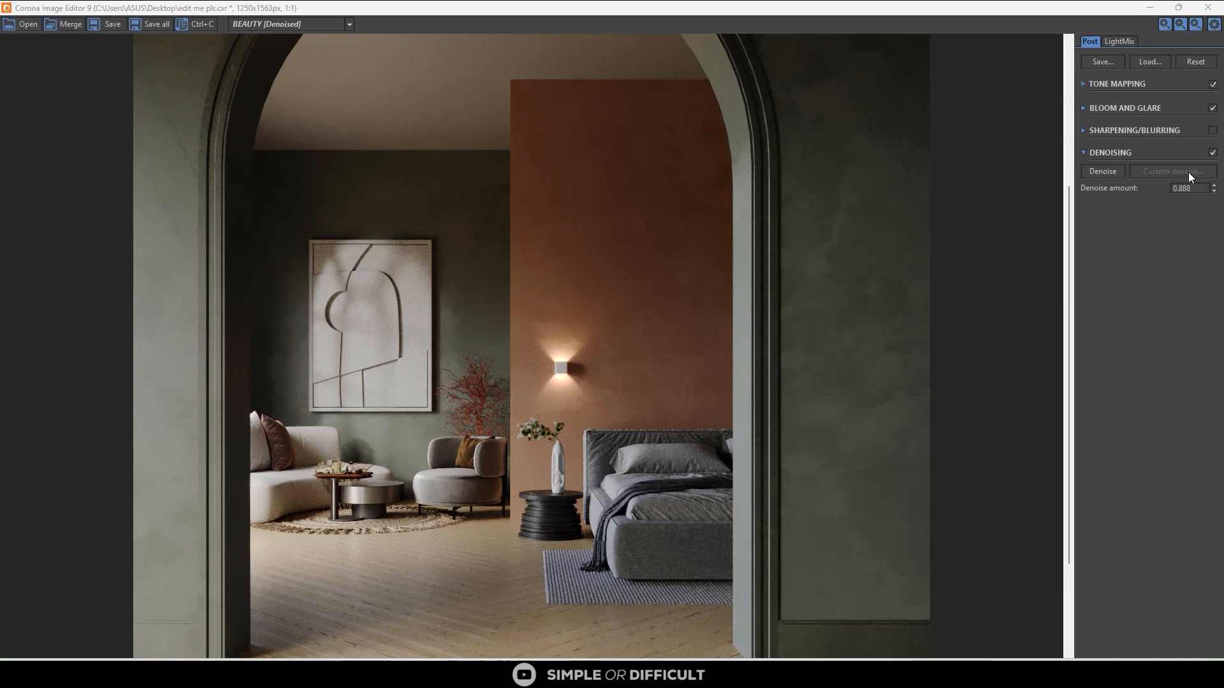
# Rerun the custom High quality denoise with the radius lowered to 0.577.
pyautogui.click(1173, 171)
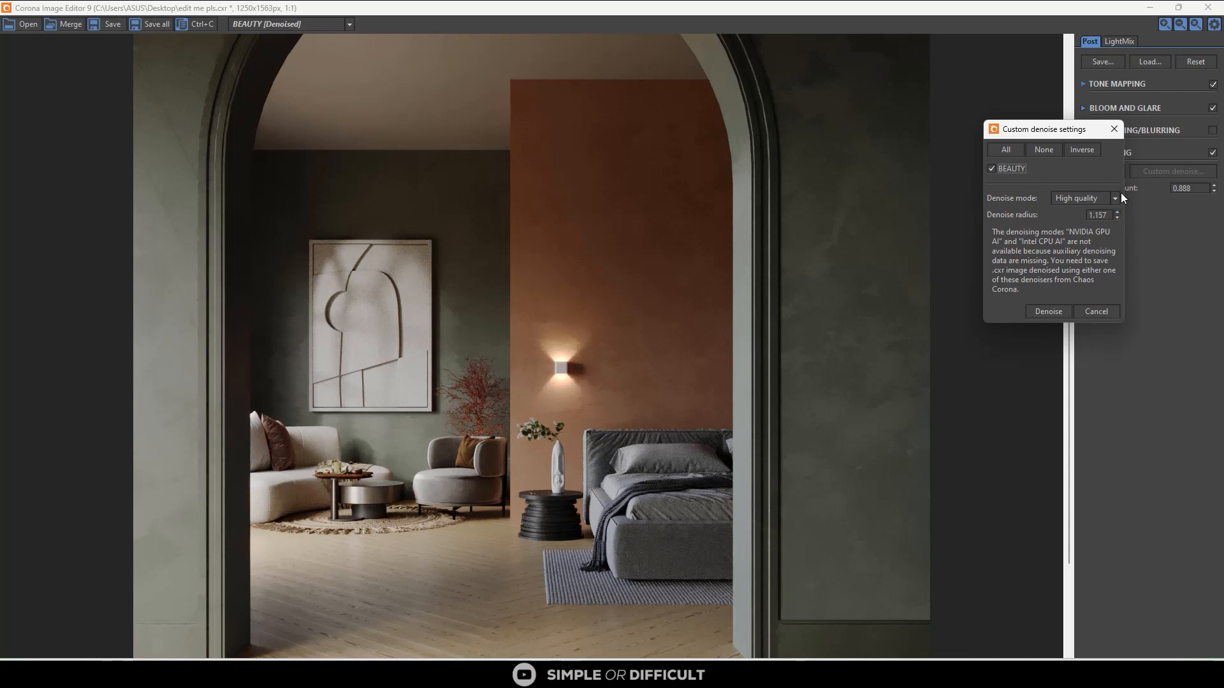
pyautogui.moveTo(1114, 128)
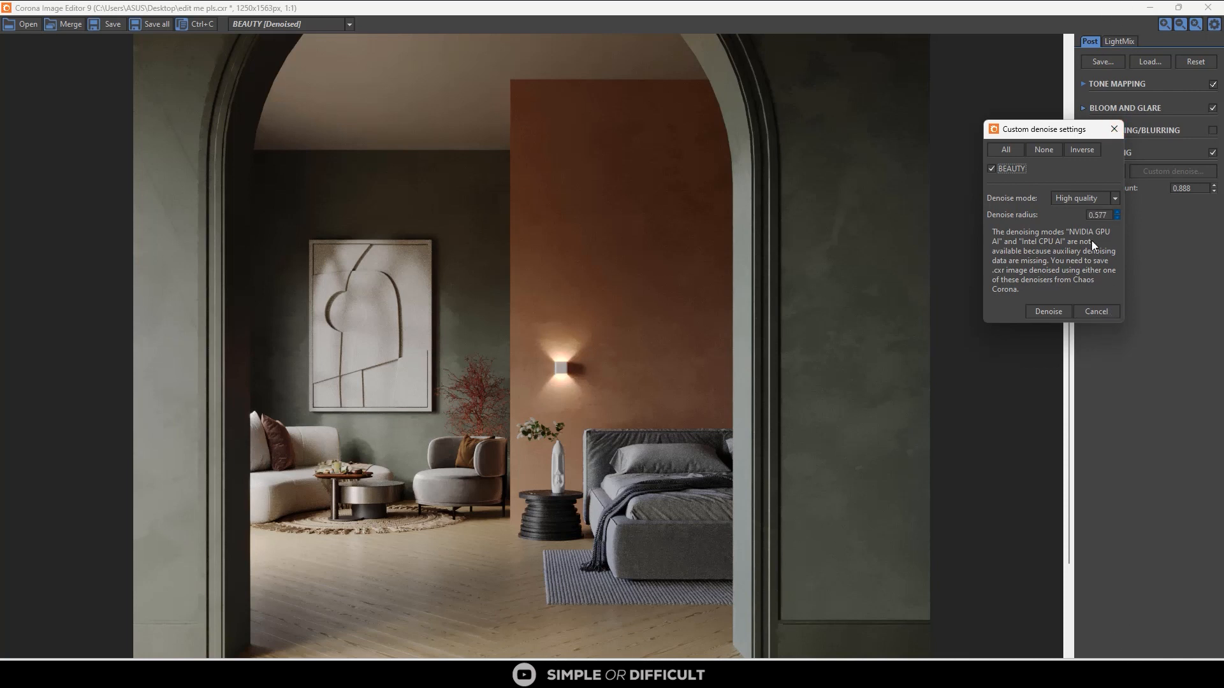
pyautogui.click(1048, 311)
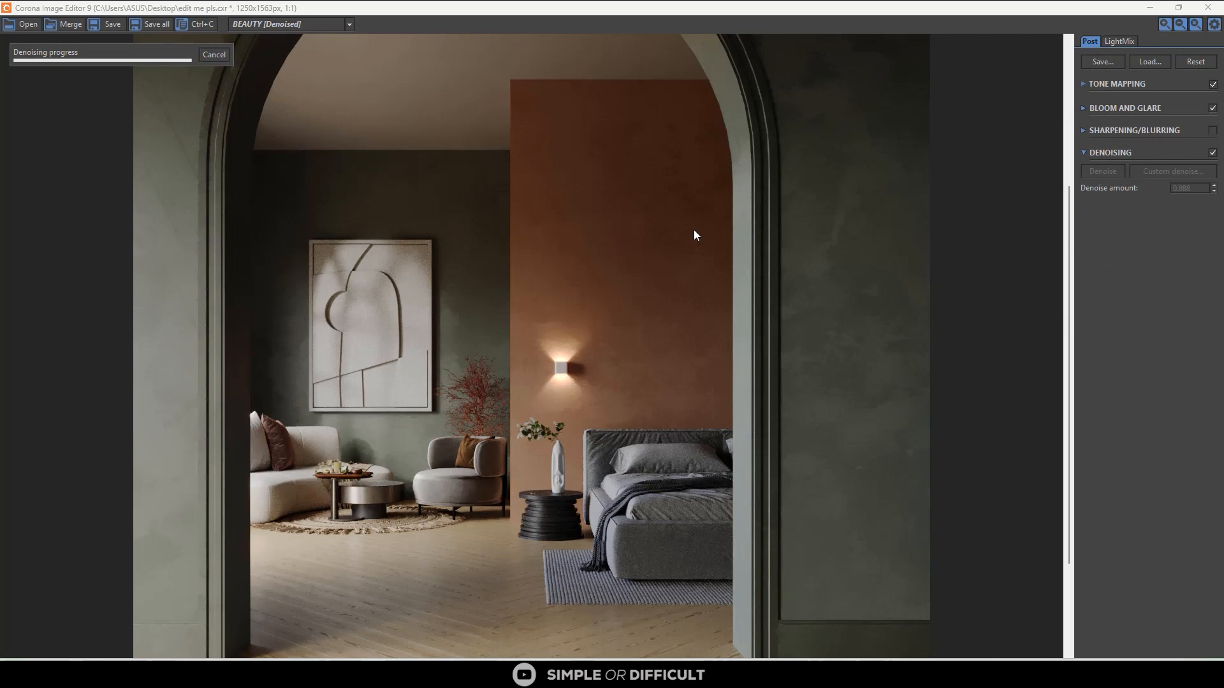
pyautogui.moveTo(524, 371)
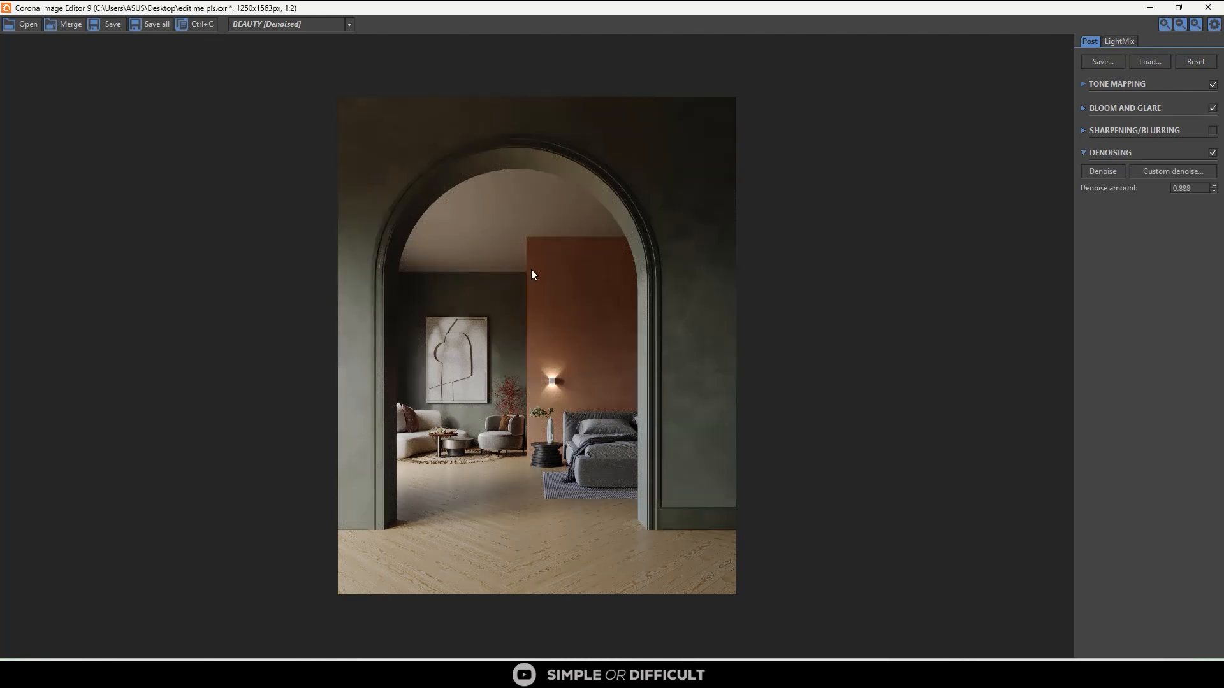
# Discard the current edits and open the nvidia gpu.cxr render.
pyautogui.click(23, 27)
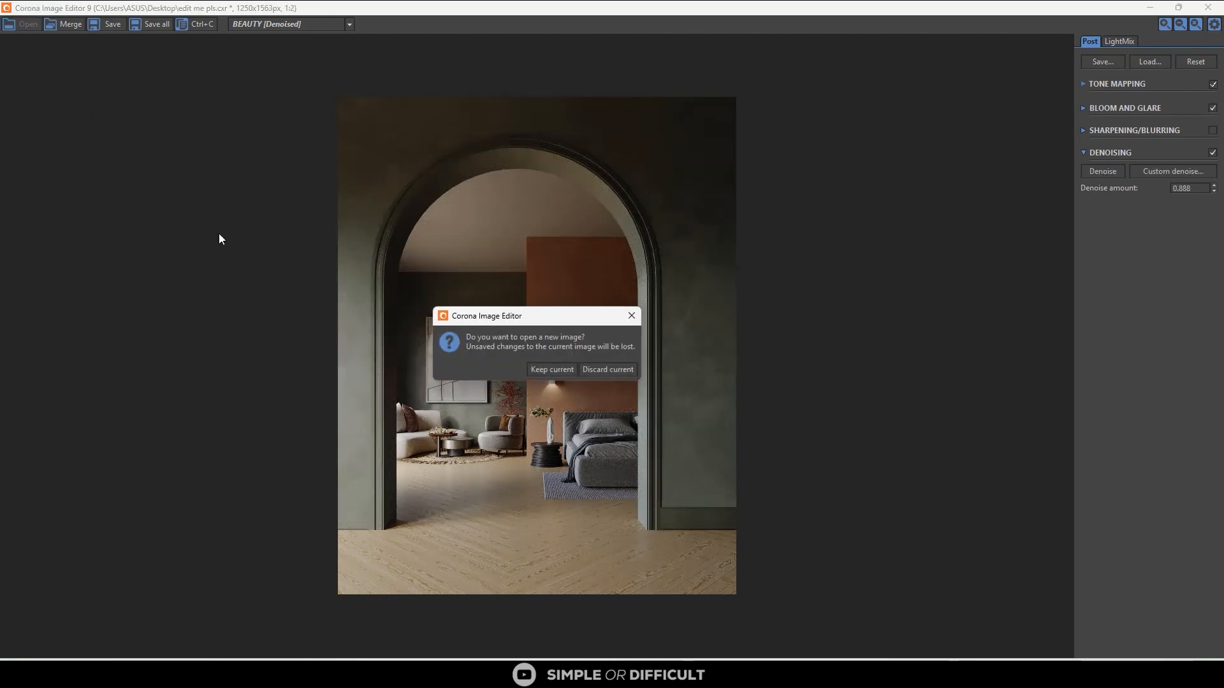
pyautogui.click(608, 369)
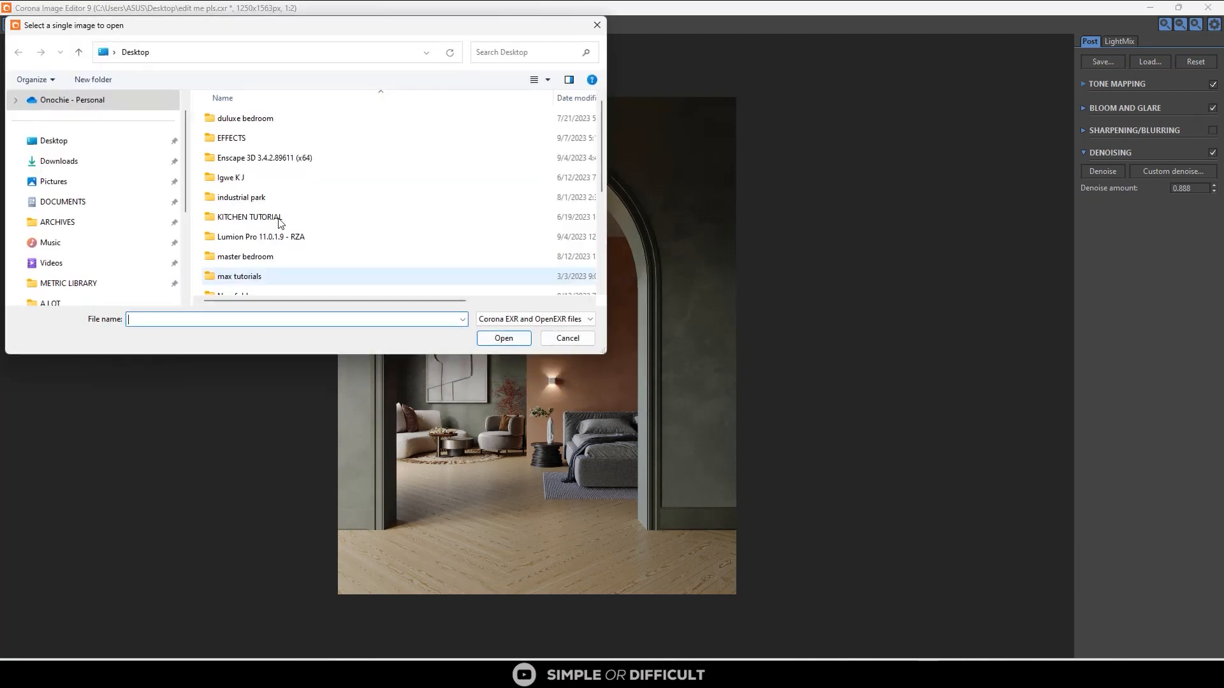
pyautogui.scroll(-3)
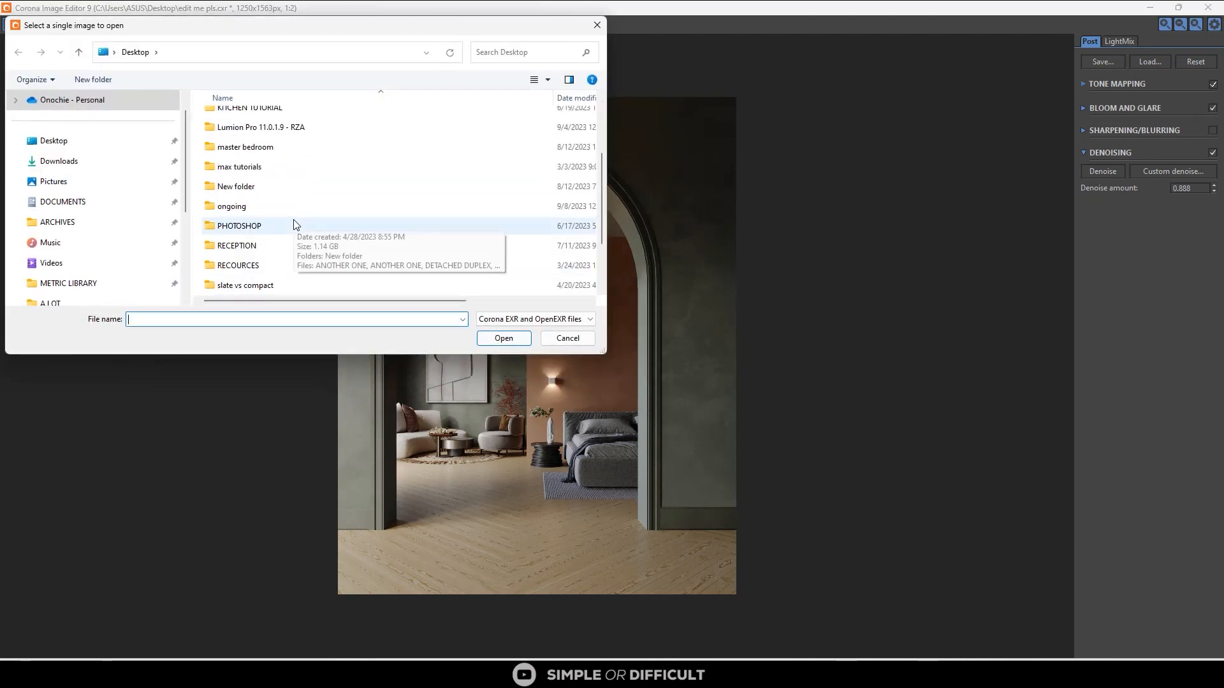
pyautogui.click(236, 286)
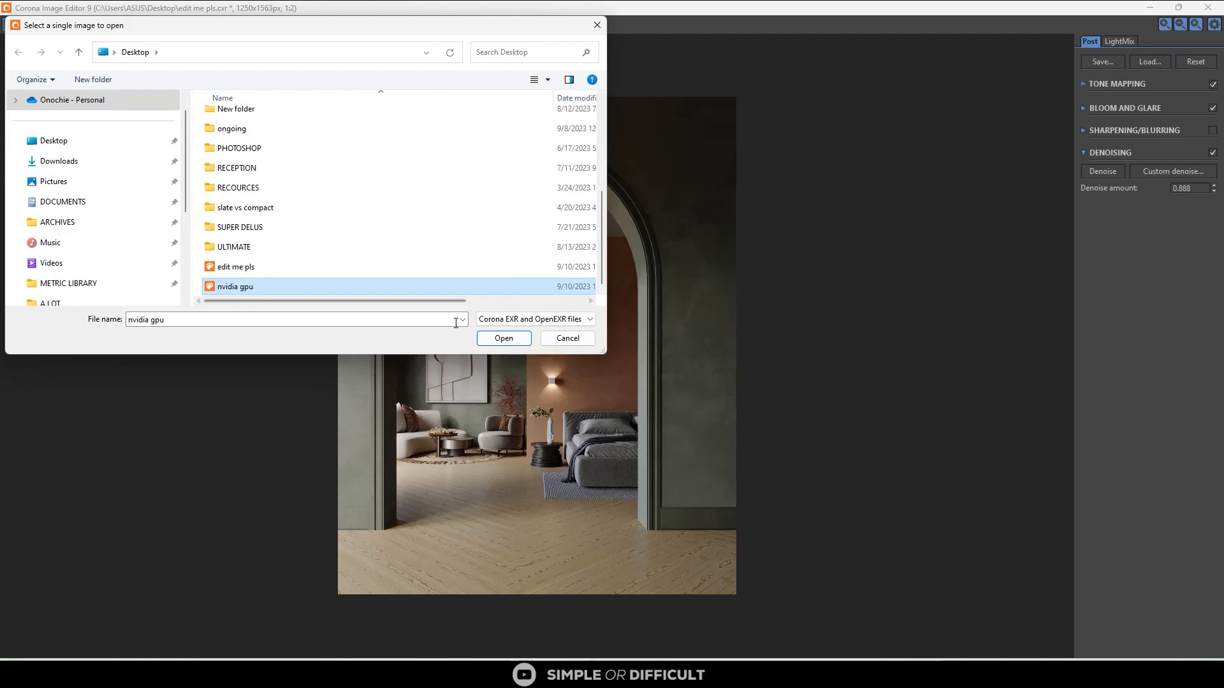
pyautogui.click(504, 338)
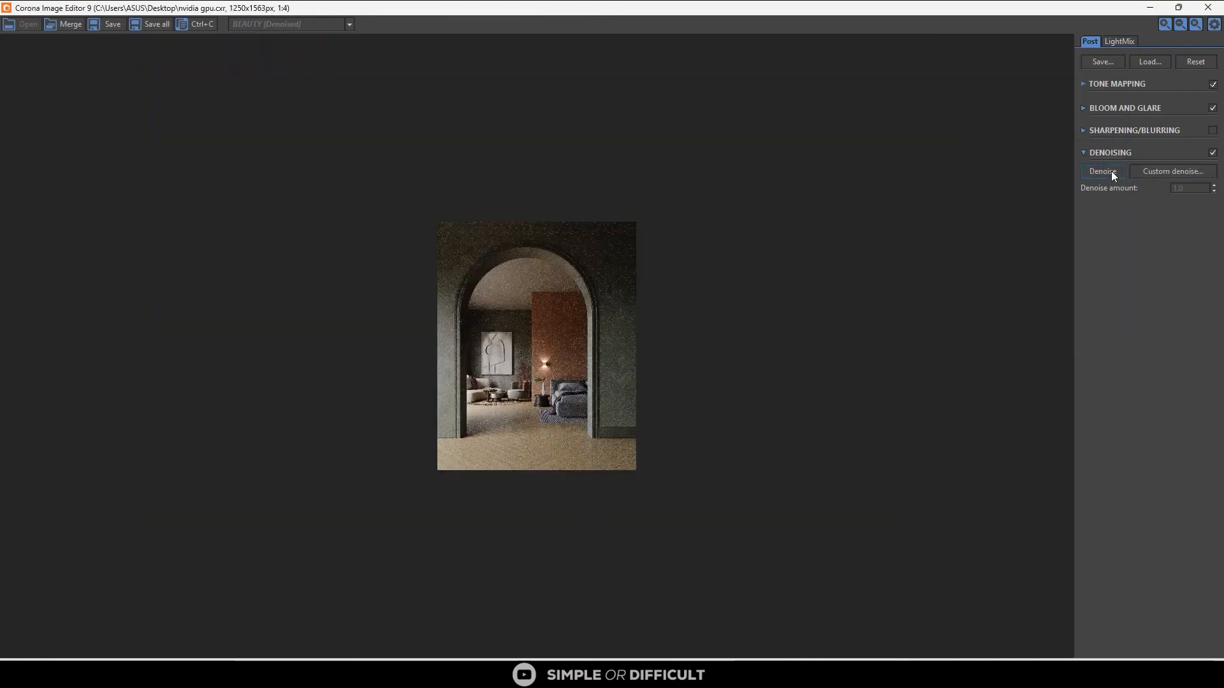
# Check the custom denoise mode list and pick NVIDIA GPU AI.
pyautogui.click(1173, 171)
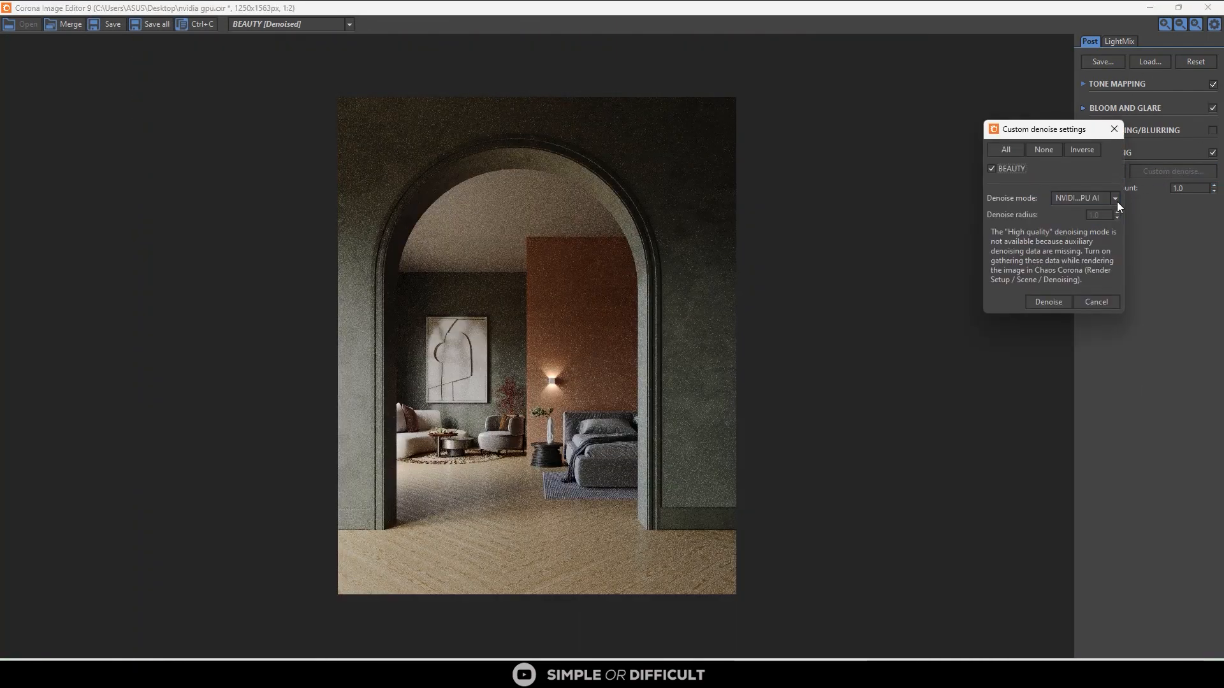
pyautogui.click(1115, 198)
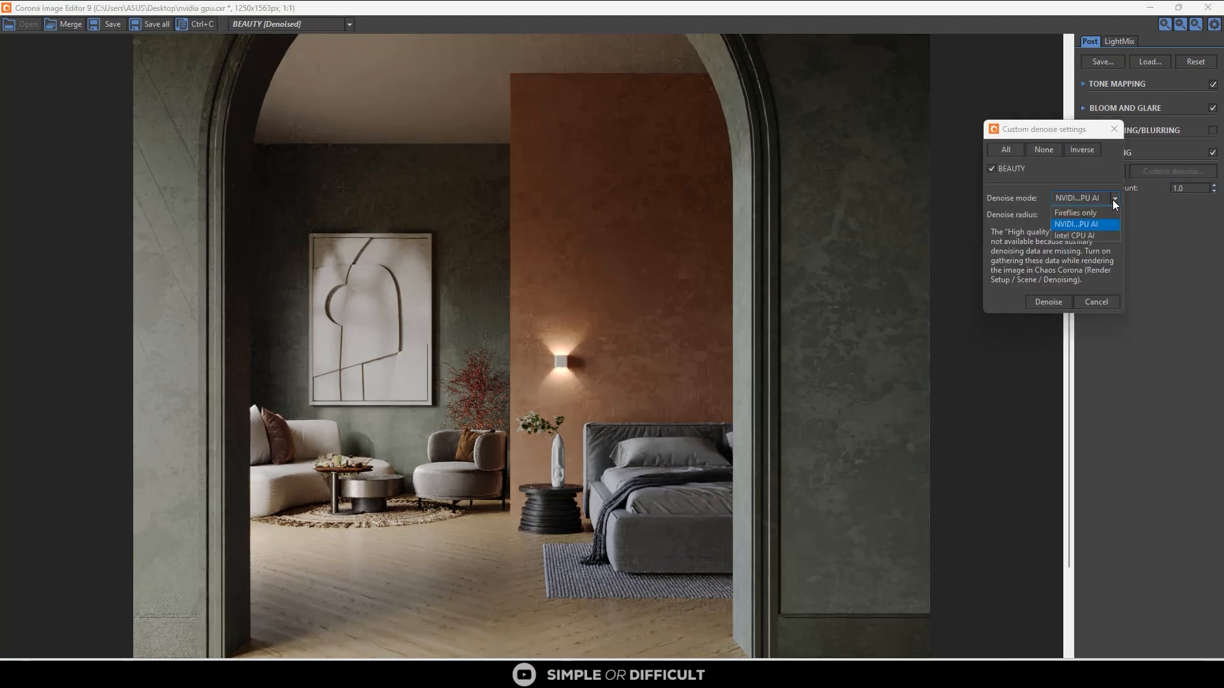
pyautogui.click(1075, 235)
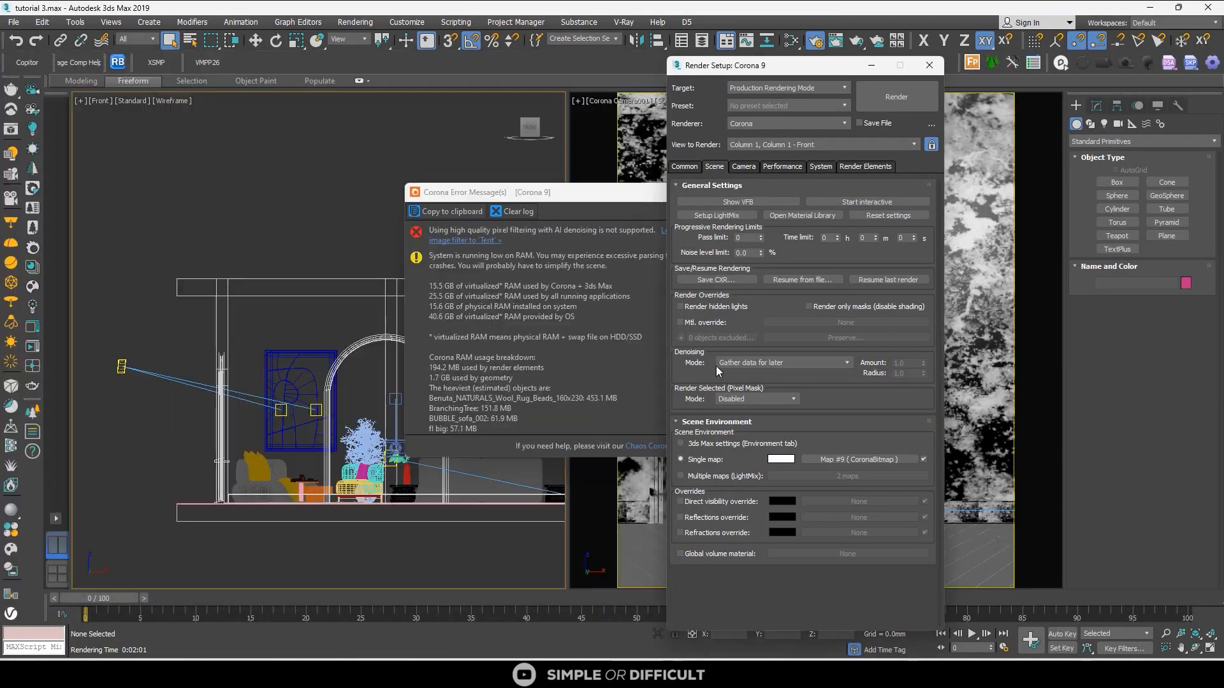
pyautogui.click(896, 96)
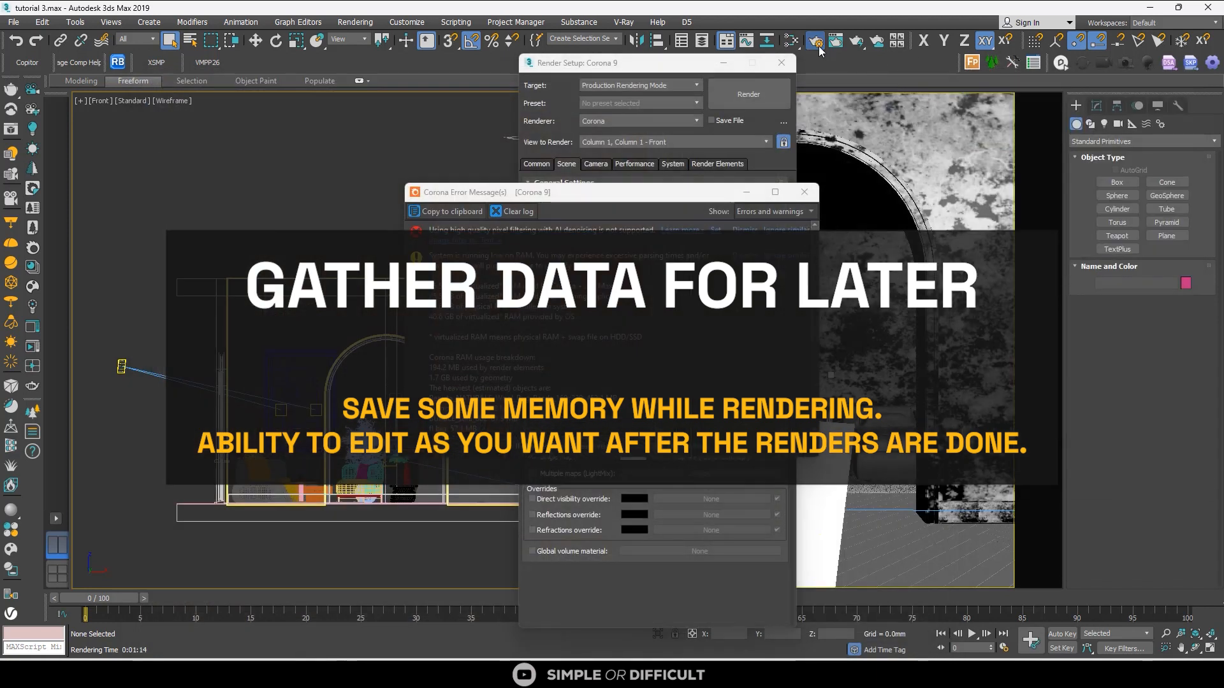
# Show the Corona frame buffer with the last arched bedroom render.
pyautogui.click(634, 164)
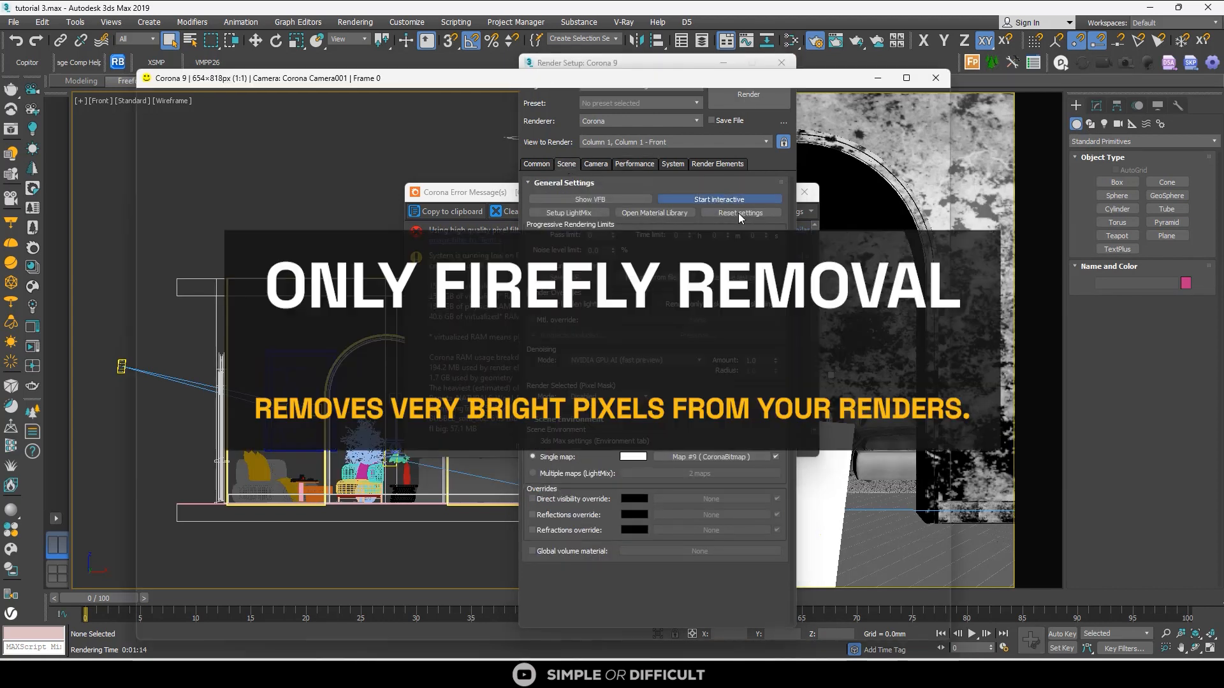
pyautogui.click(720, 199)
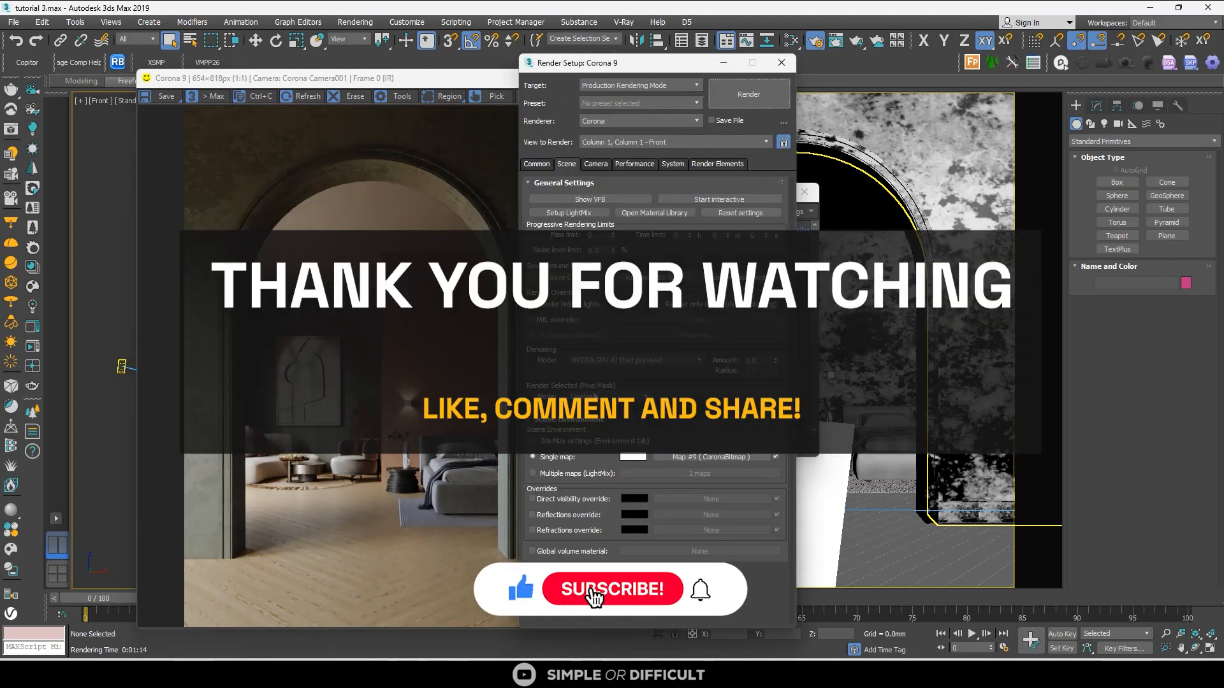
# Expand the VFB post-processing panel and start a fresh bedroom render.
pyautogui.click(612, 590)
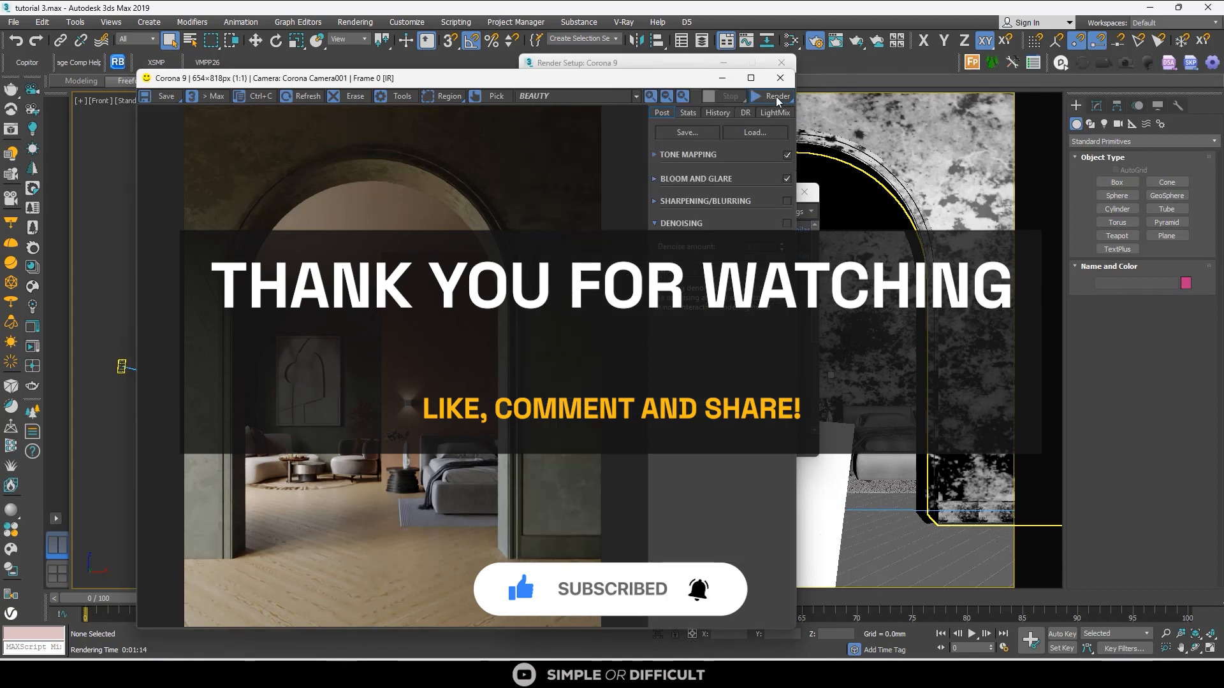
pyautogui.click(780, 97)
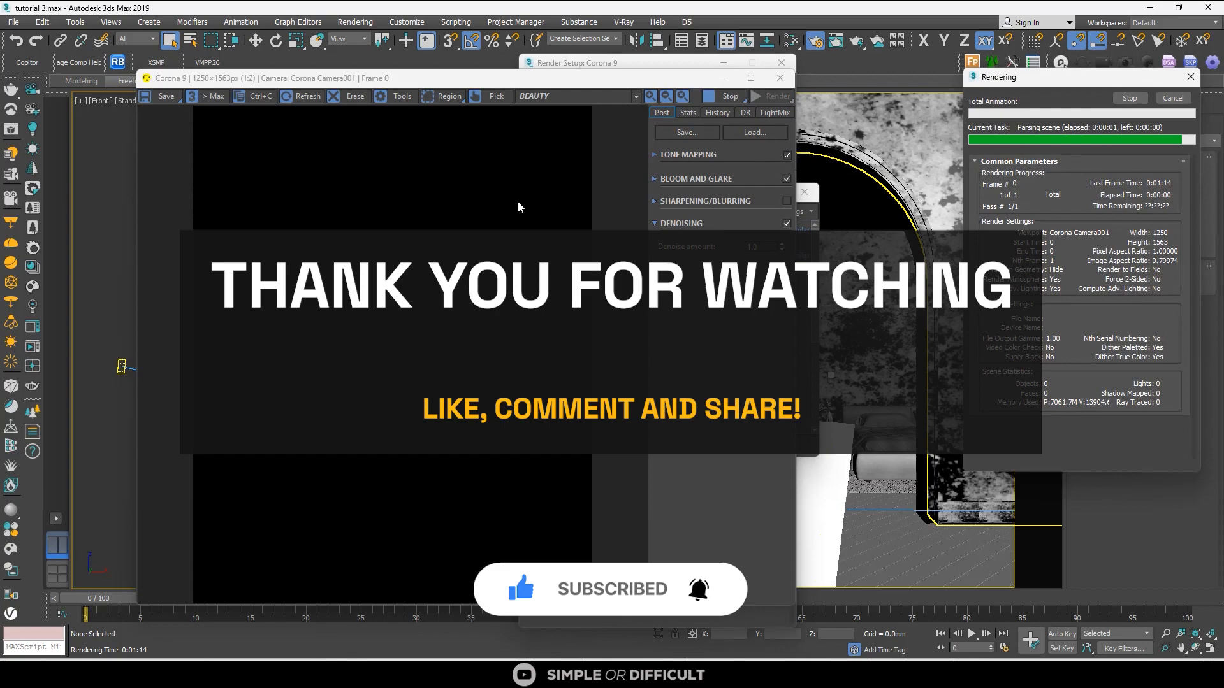